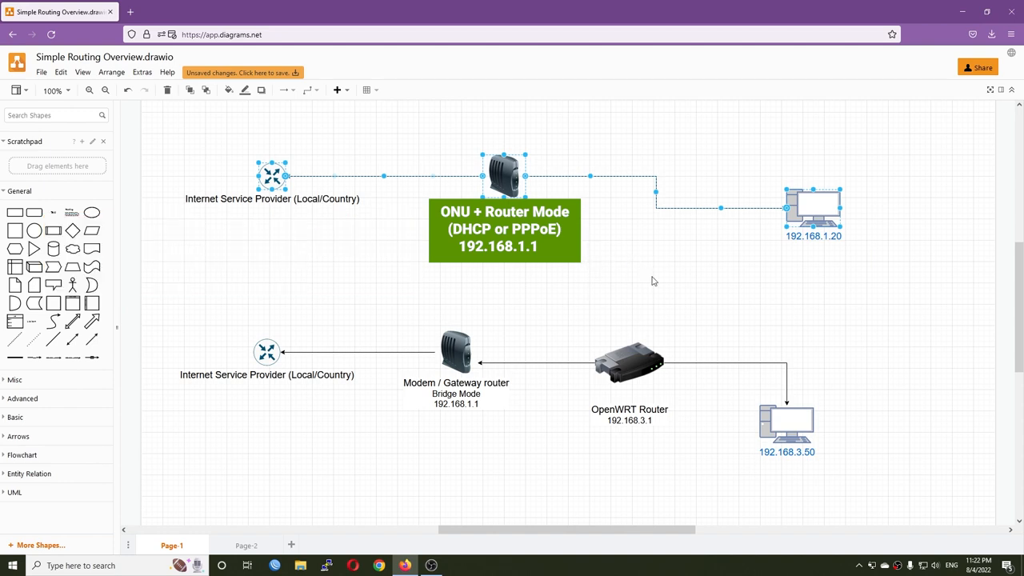
mouse_move(607, 272)
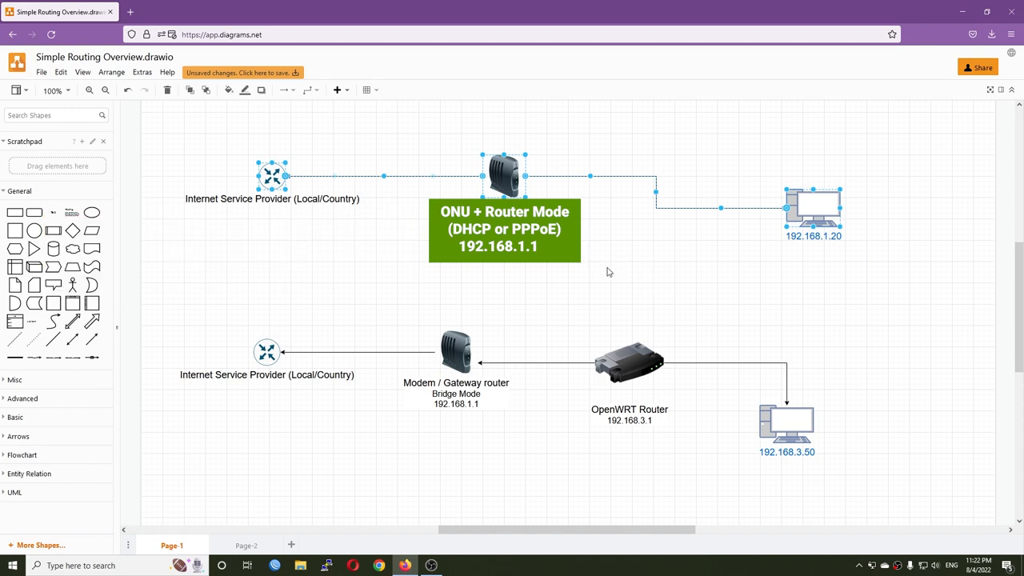
Step: Point out the OpenWRT router and its links on the routing diagram
left_click(607, 271)
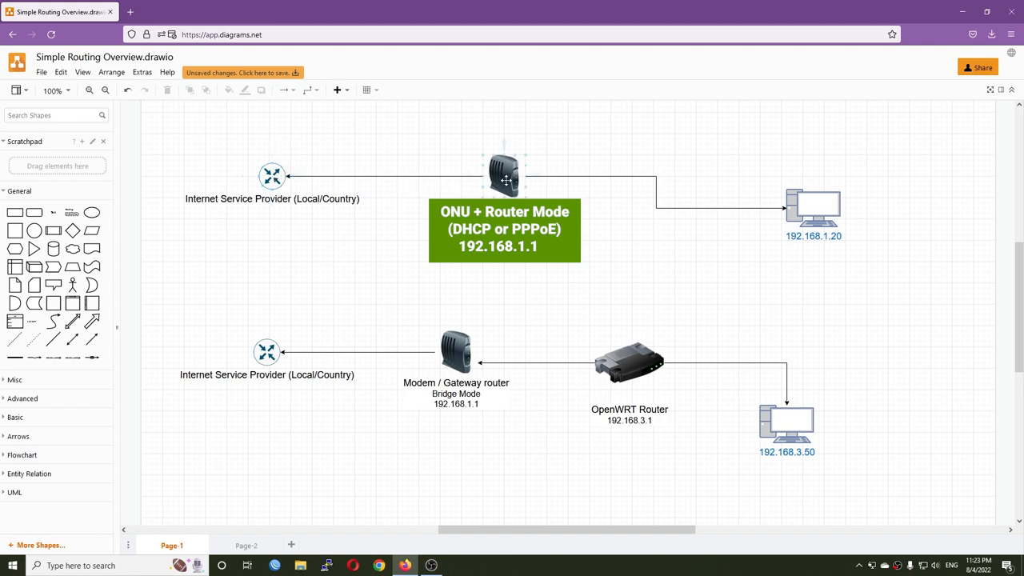
left_click(504, 174)
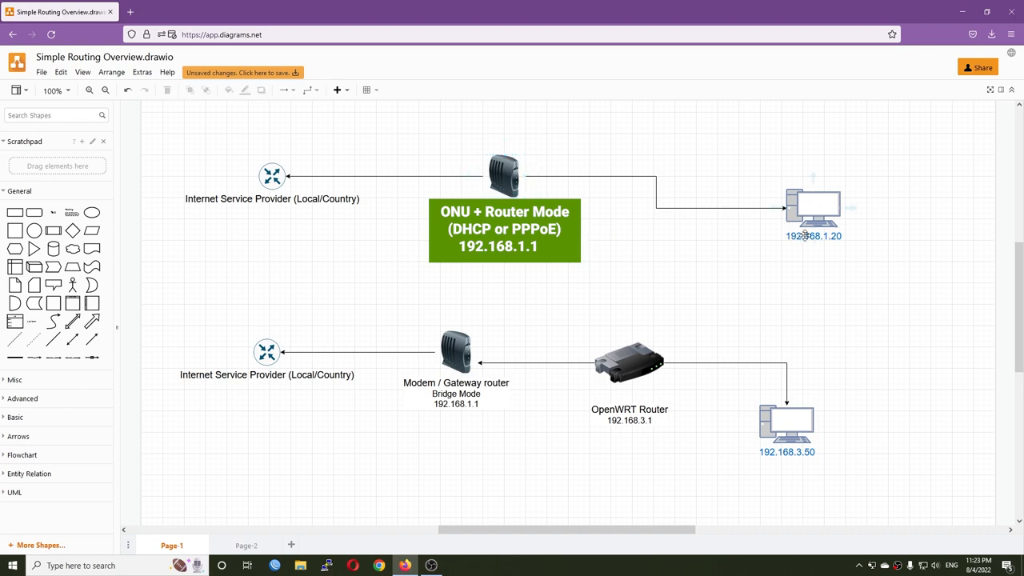
mouse_move(838, 242)
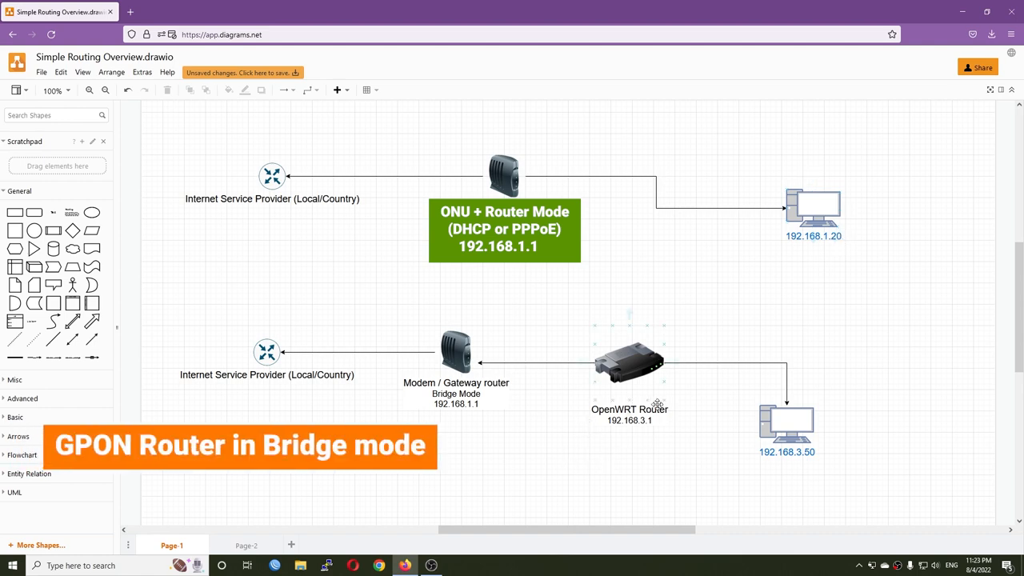
left_click(631, 365)
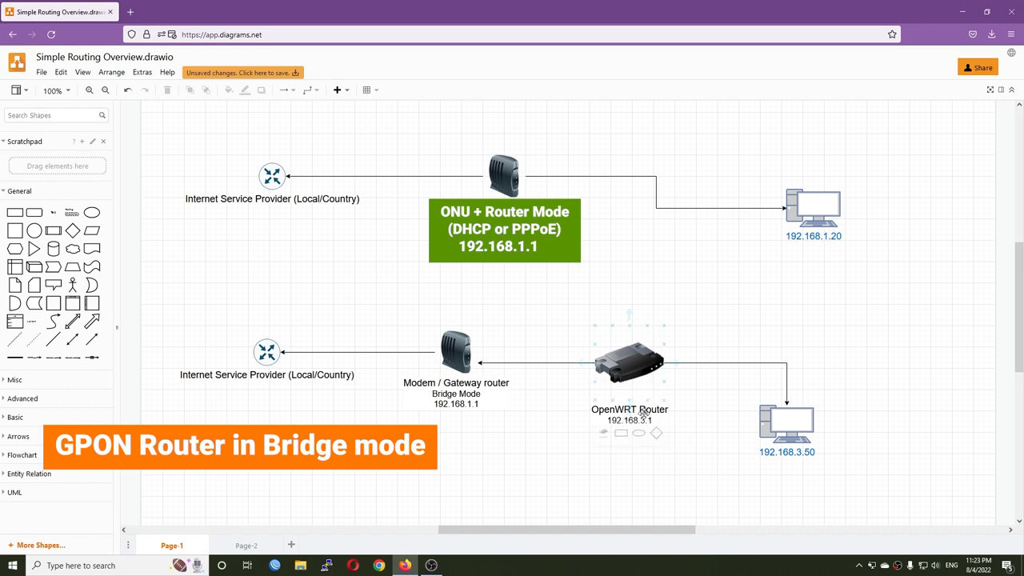
left_click(679, 451)
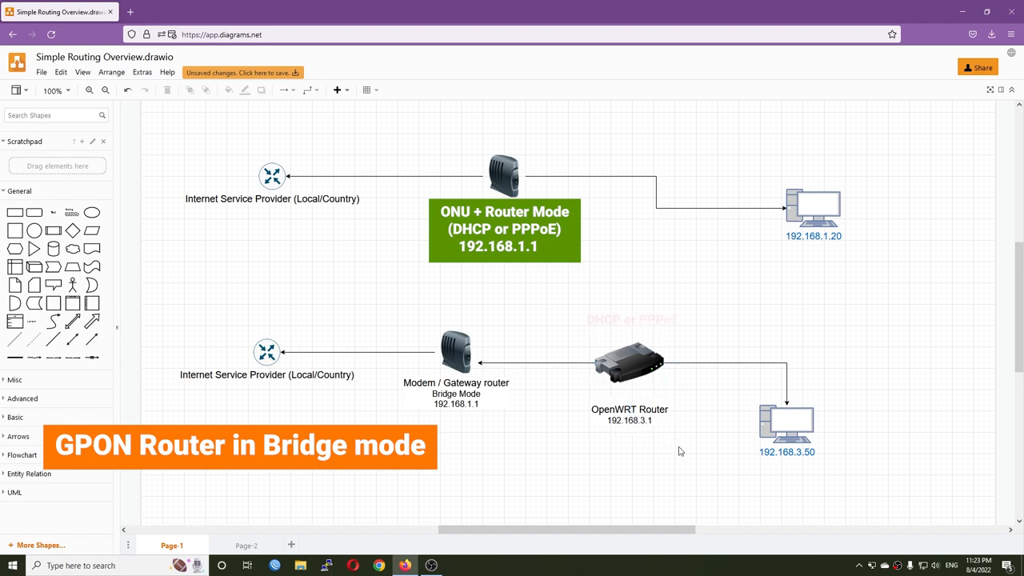
left_click(632, 359)
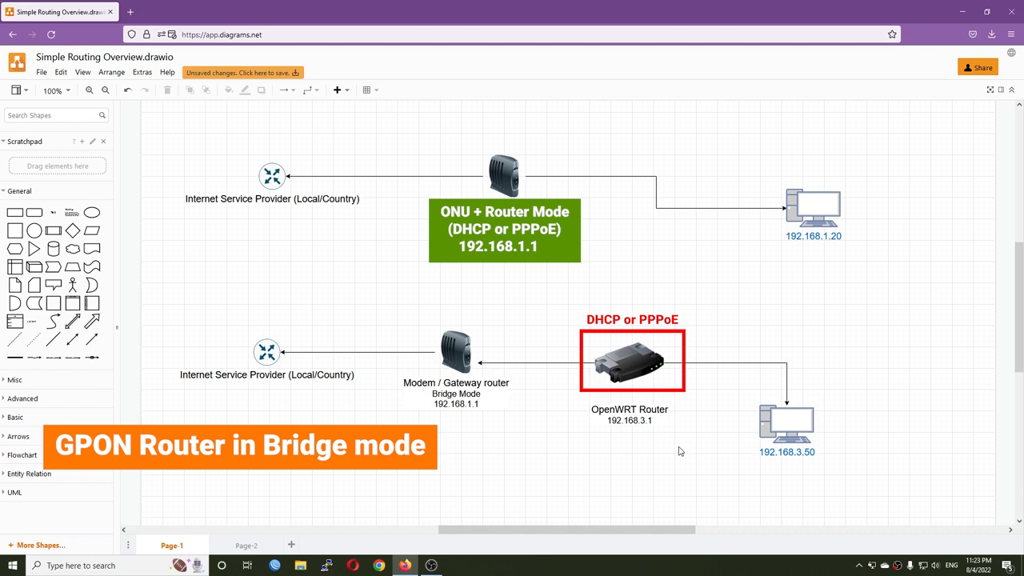
left_click(456, 351)
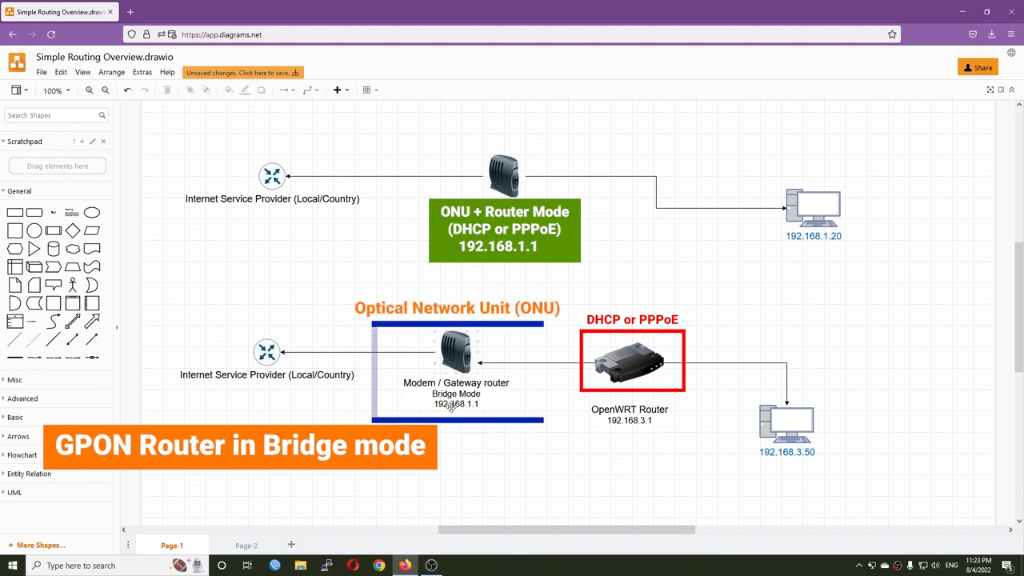
left_click(455, 352)
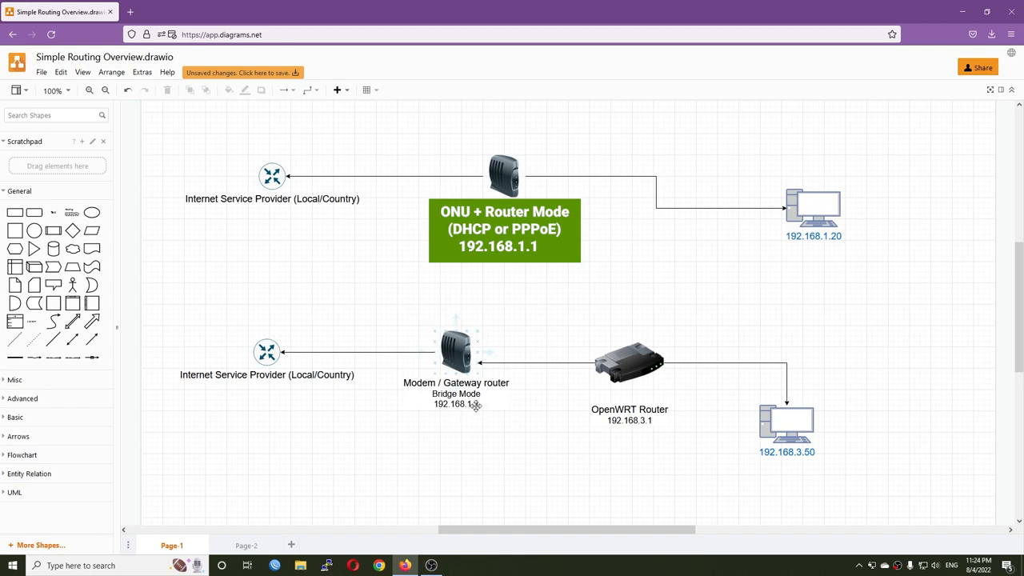
left_click(629, 365)
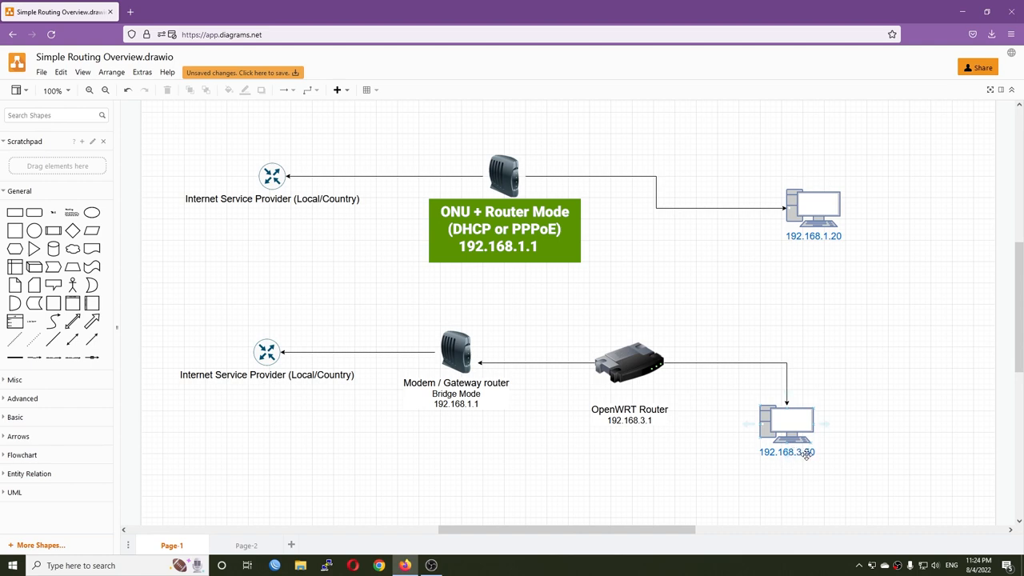
mouse_move(790, 415)
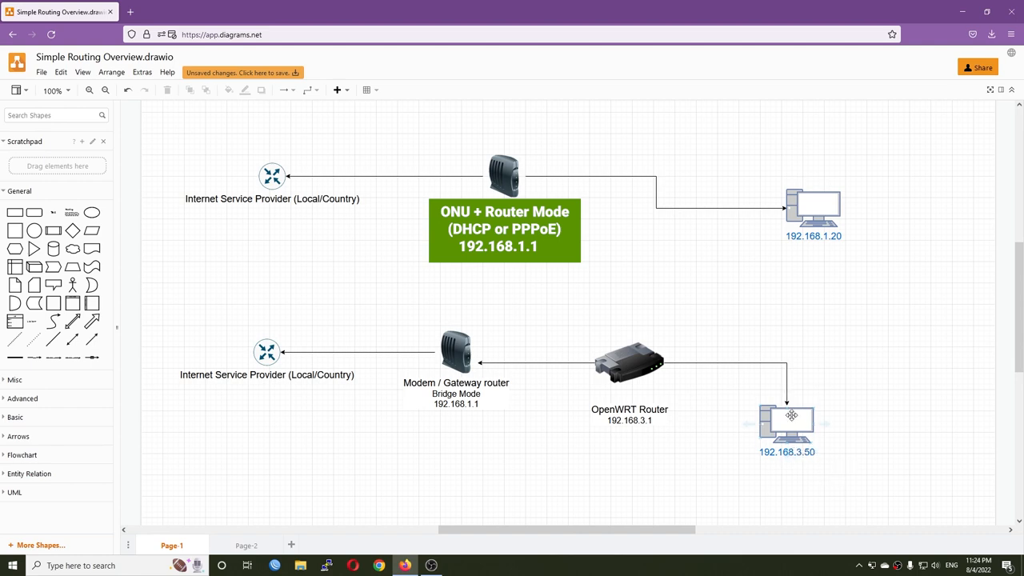
Step: Point out the PC at 192.168.3.50, then log into LuCI at 192.168.3.1 as root
left_click(787, 422)
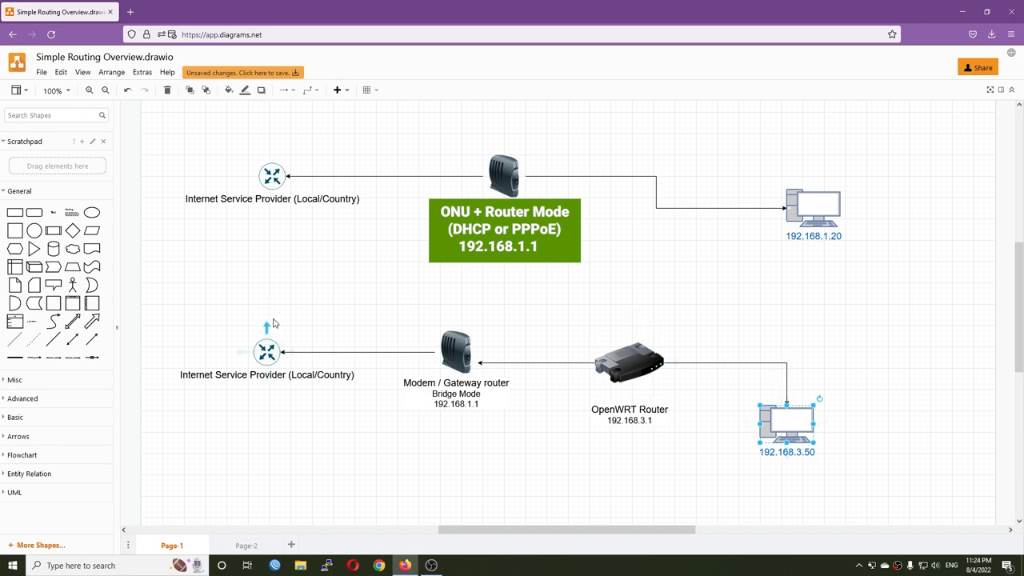
mouse_move(633, 329)
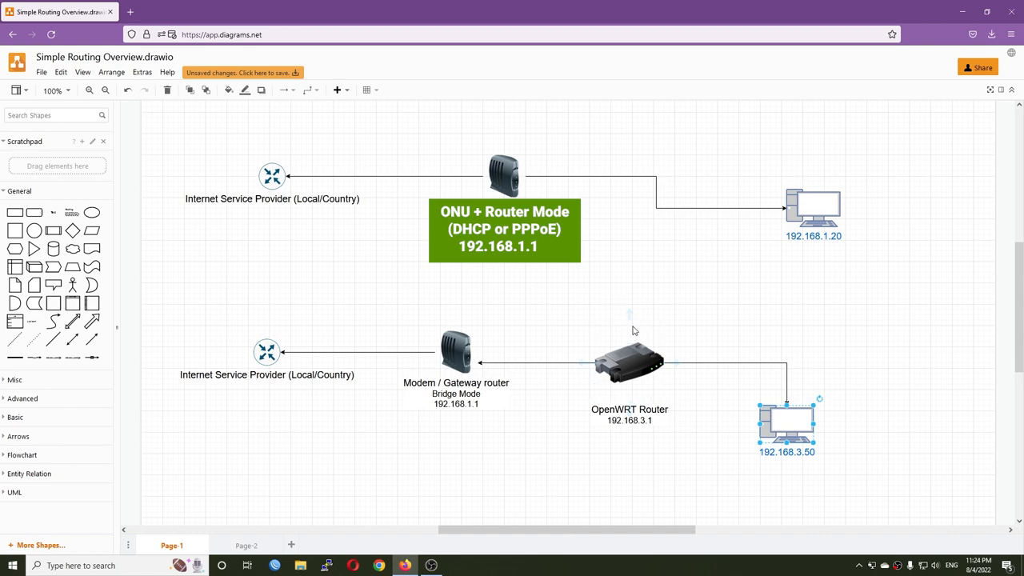
left_click(267, 352)
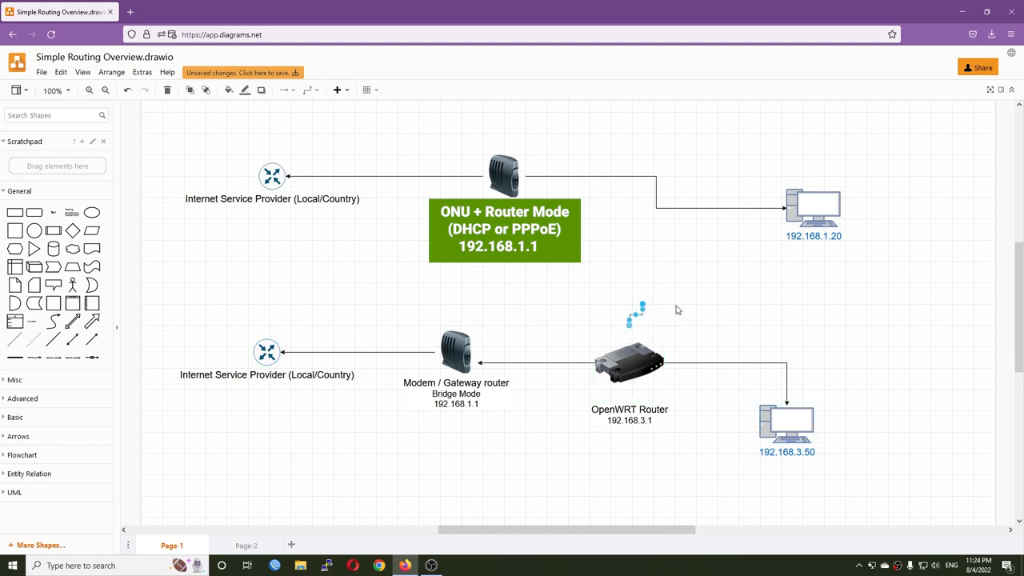
left_click(786, 424)
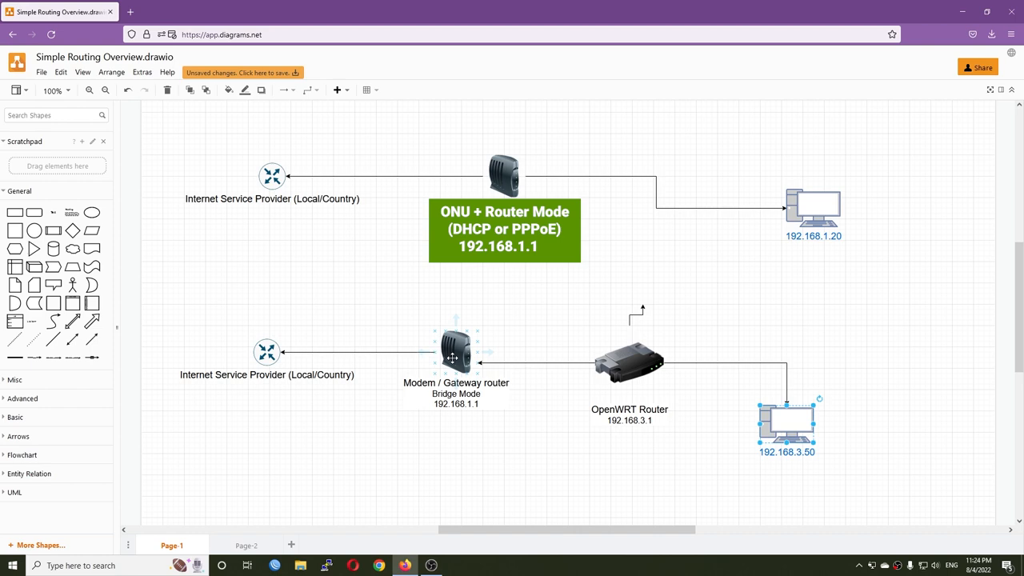
left_click(787, 477)
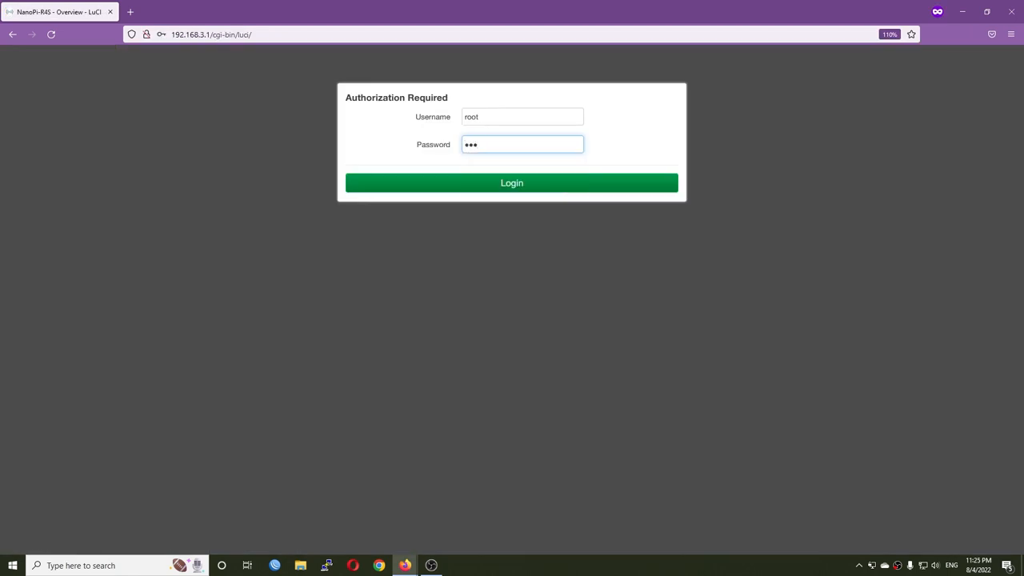
left_click(512, 182)
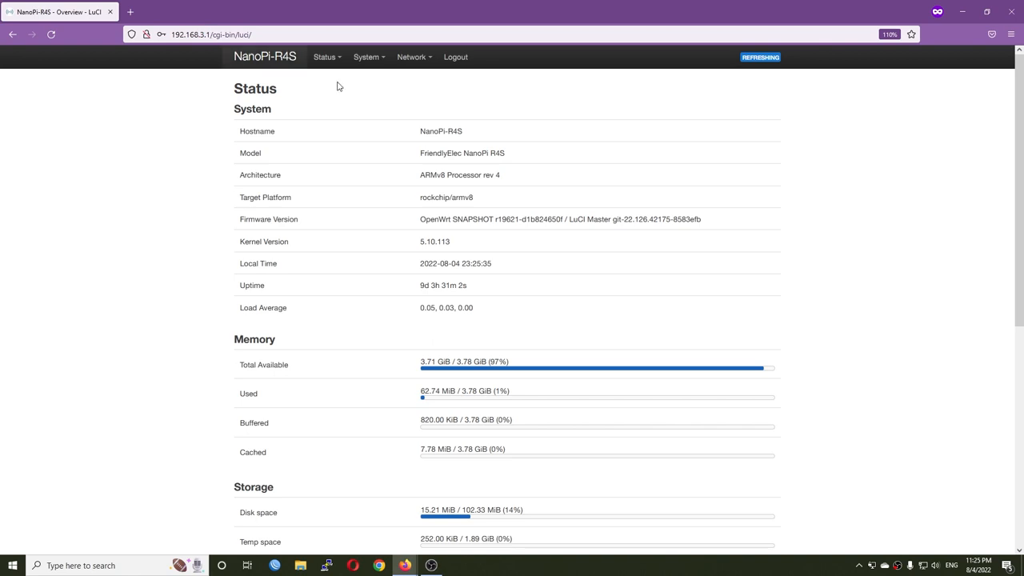
left_click(411, 57)
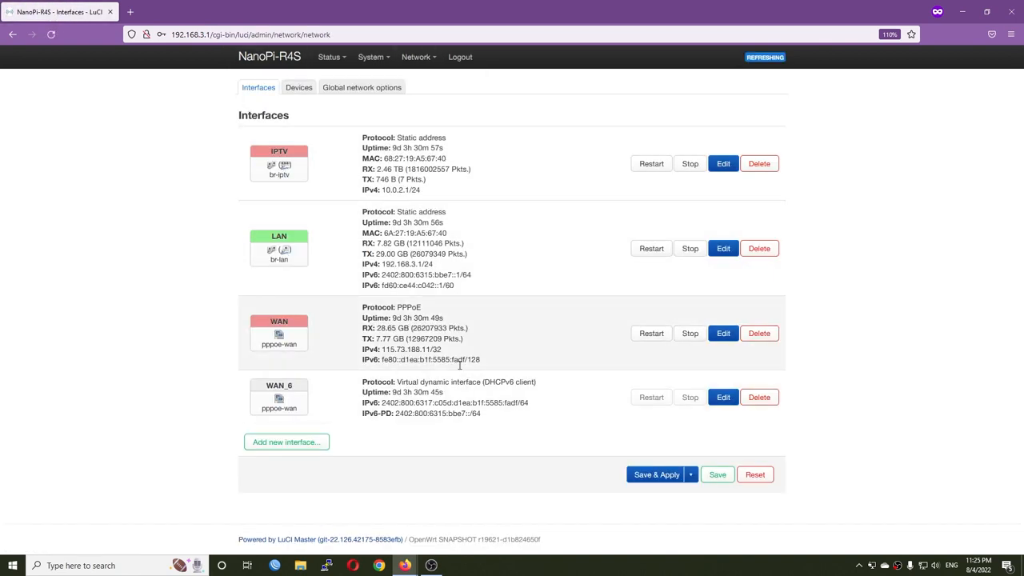
mouse_move(303, 343)
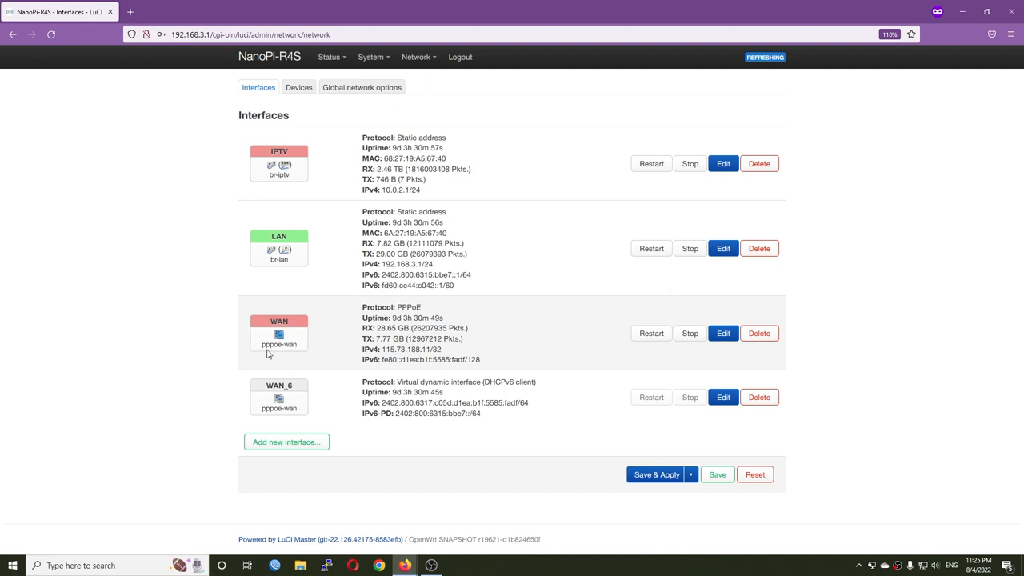
Step: Review the WAN interface's PPPoE settings on eth0.35 and dismiss them unchanged
left_click(723, 332)
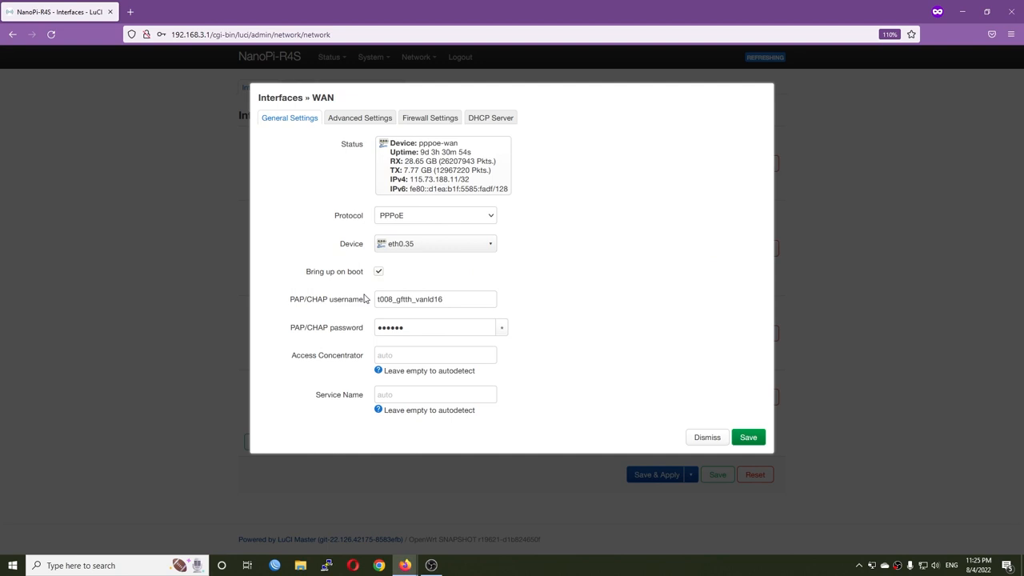
mouse_move(441, 253)
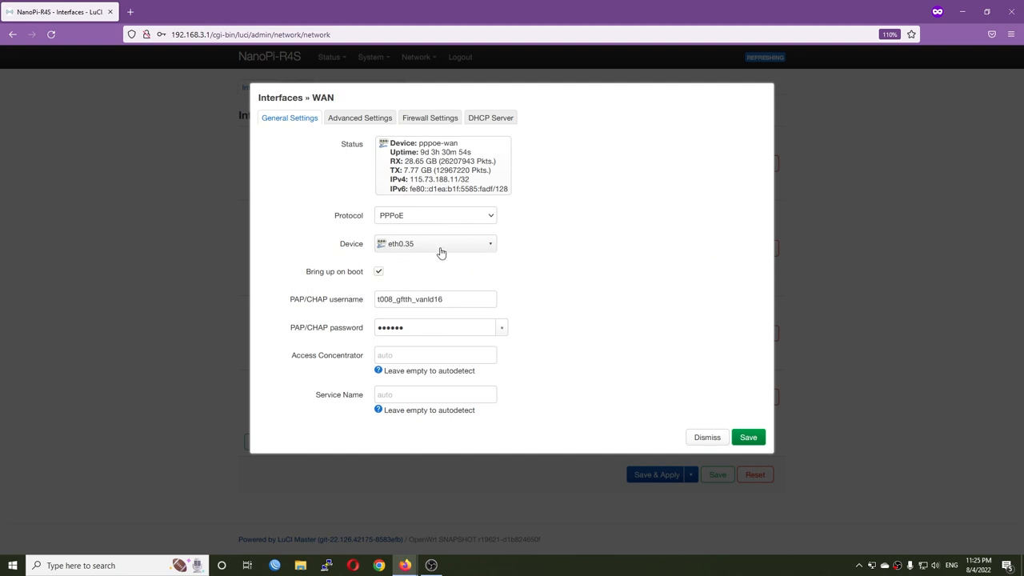
mouse_move(403, 249)
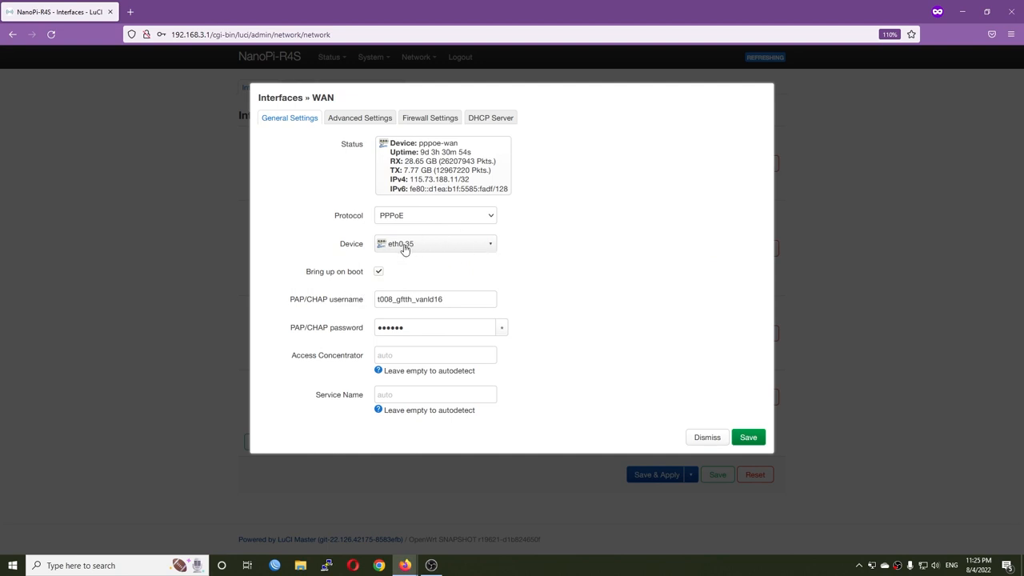
left_click(707, 437)
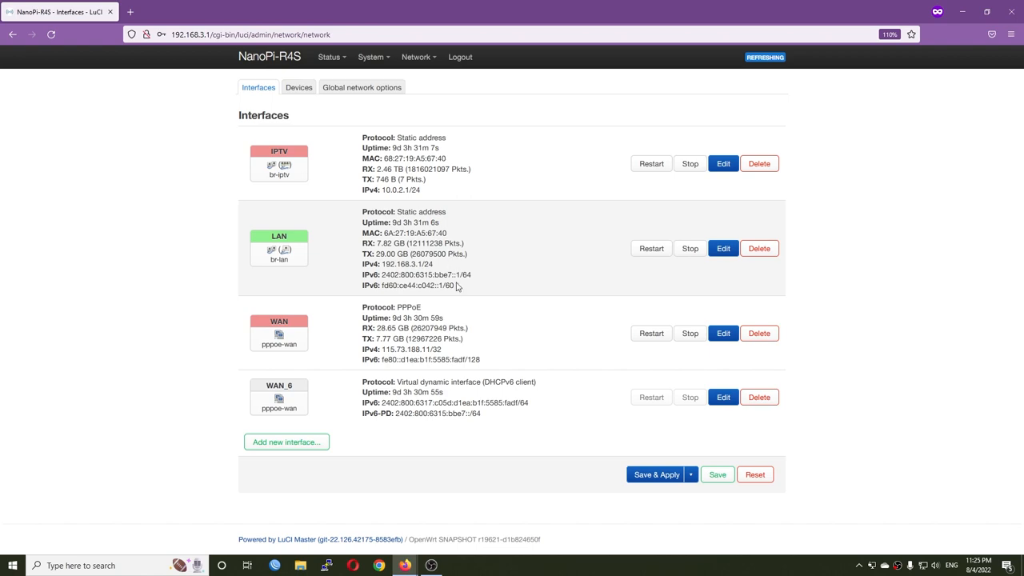
left_click(13, 566)
type("ping 192.168.1.1")
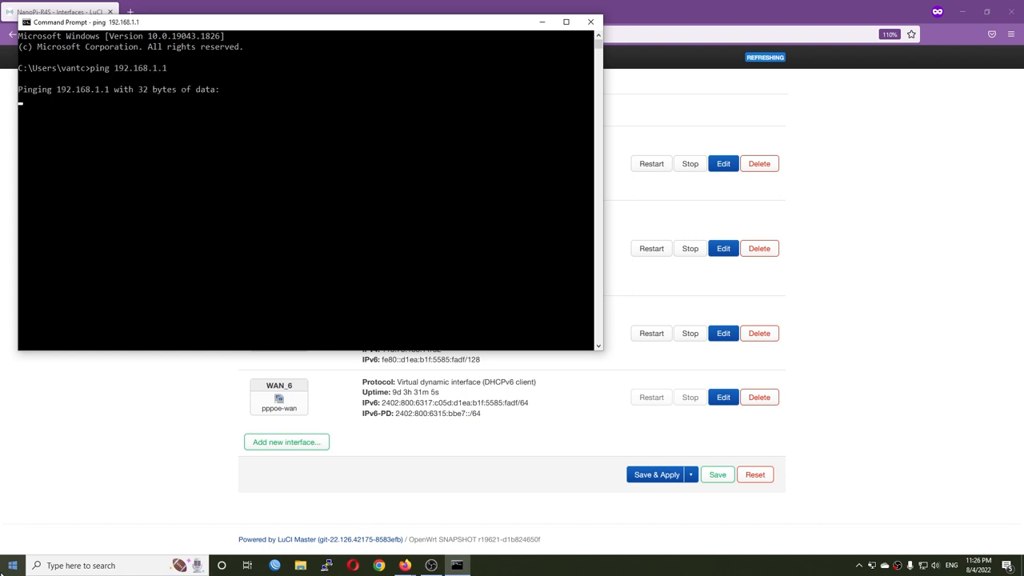
Step: Cancel the unanswered ping to 192.168.1.1 with Ctrl+C
left_click_drag(303, 22, 488, 57)
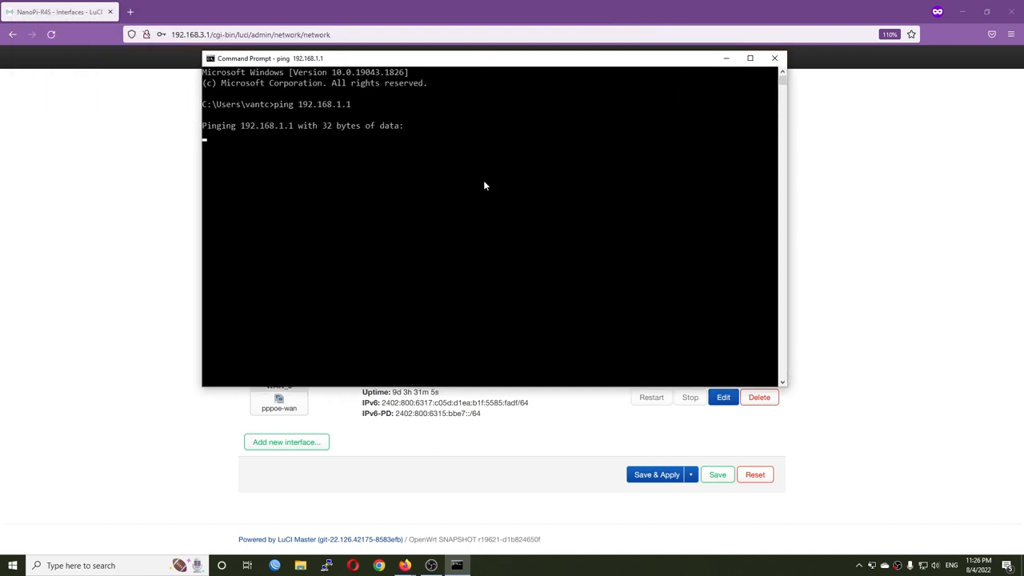
key("ctrl+c")
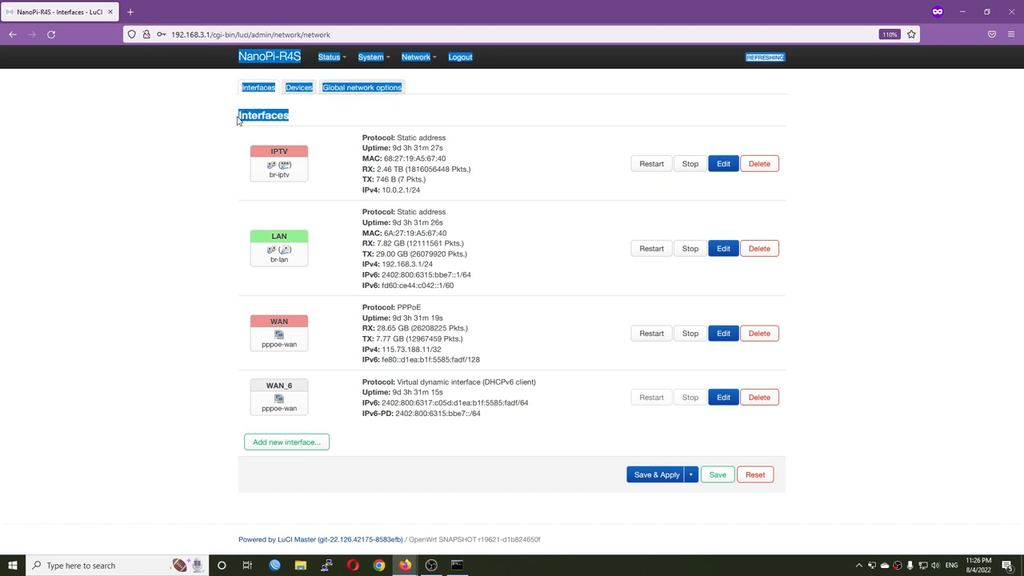
Step: Create a new interface named Modem with Static address protocol on Ethernet Adapter eth0
left_click(285, 441)
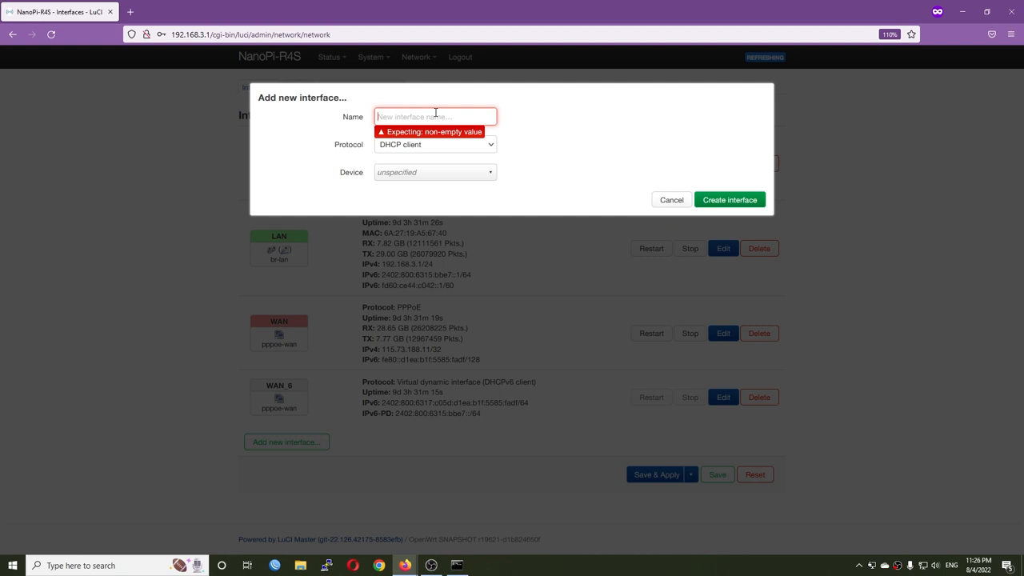
type("Modem")
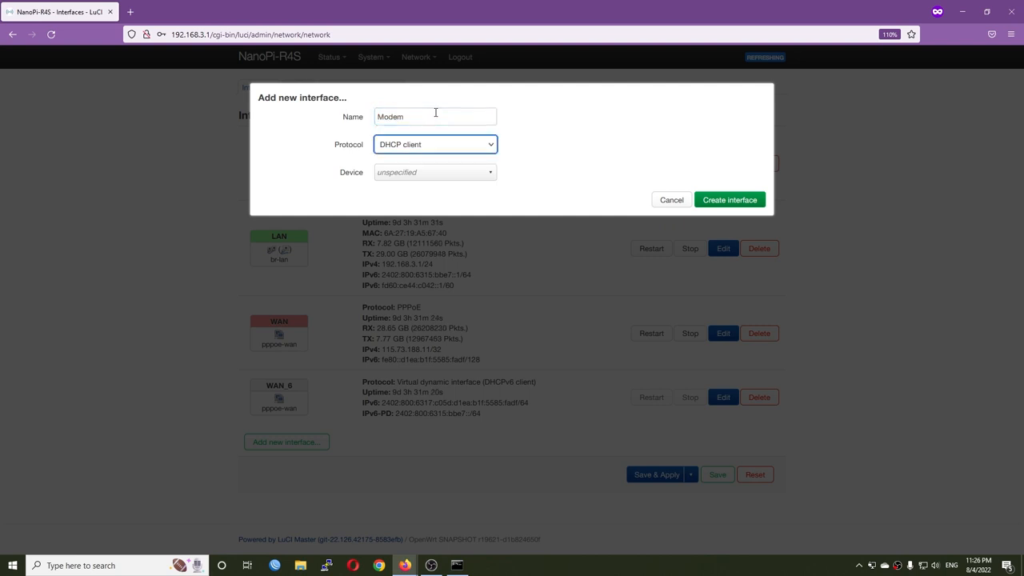
left_click(435, 144)
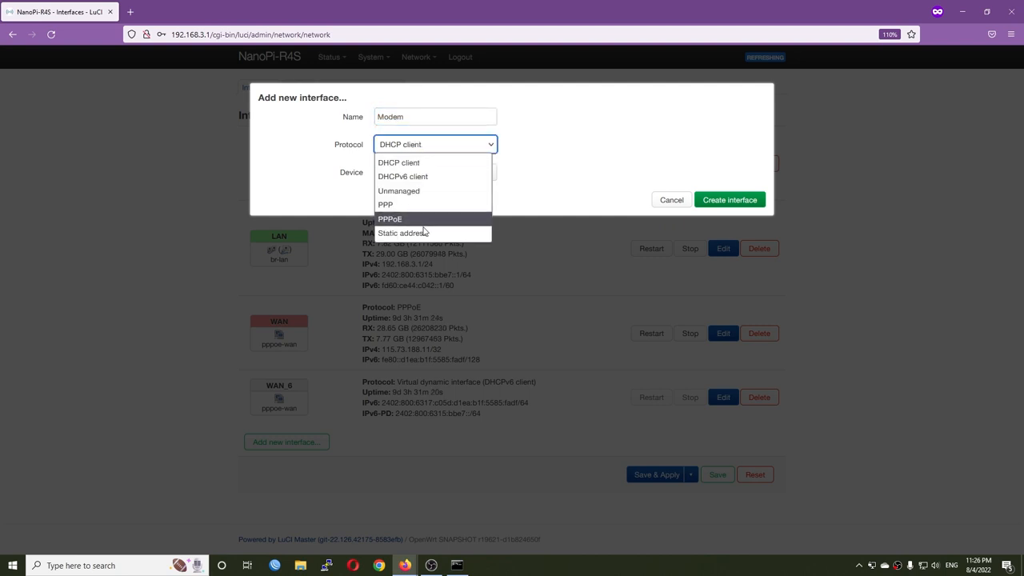
left_click(403, 234)
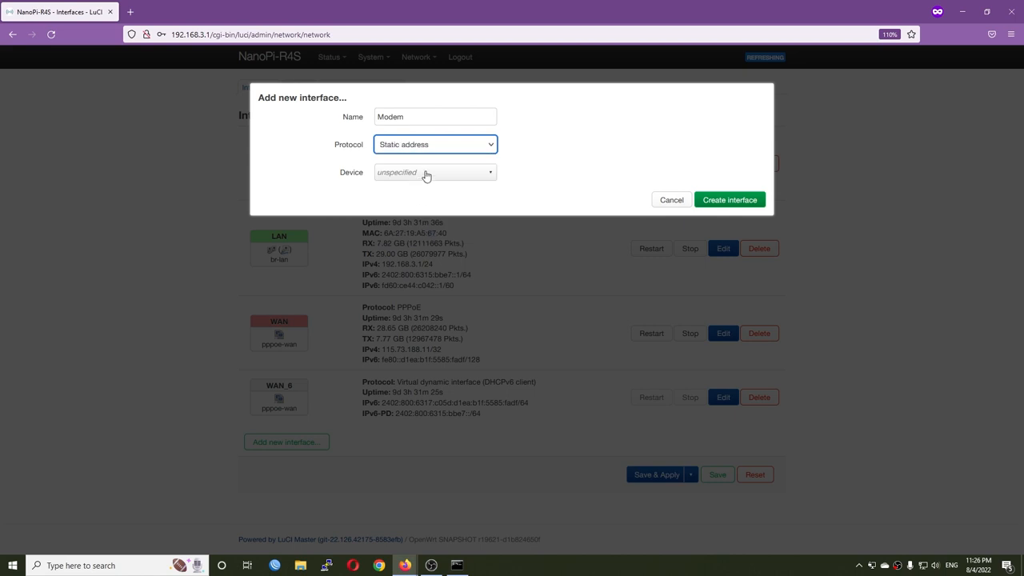
left_click(435, 172)
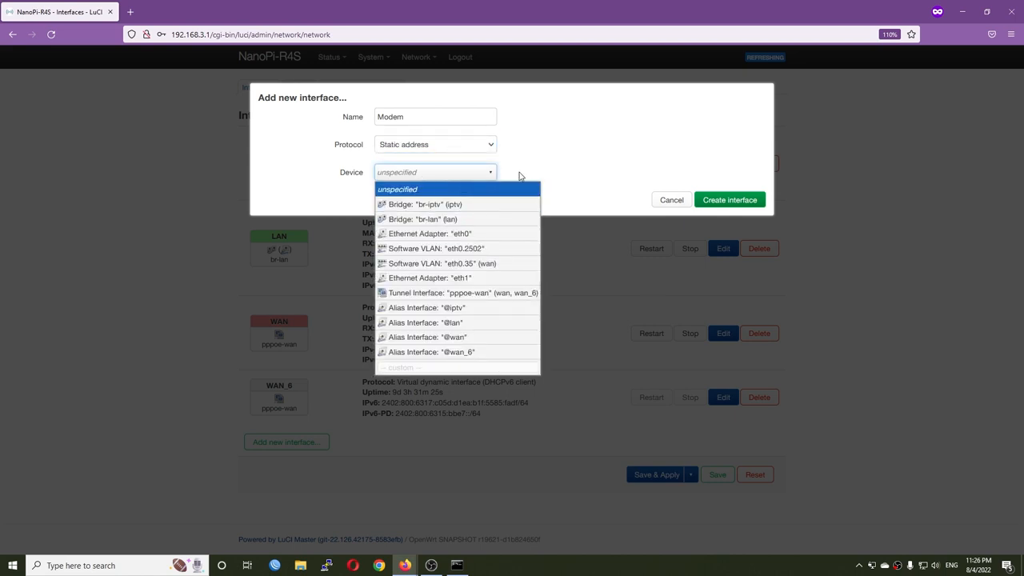
mouse_move(441, 262)
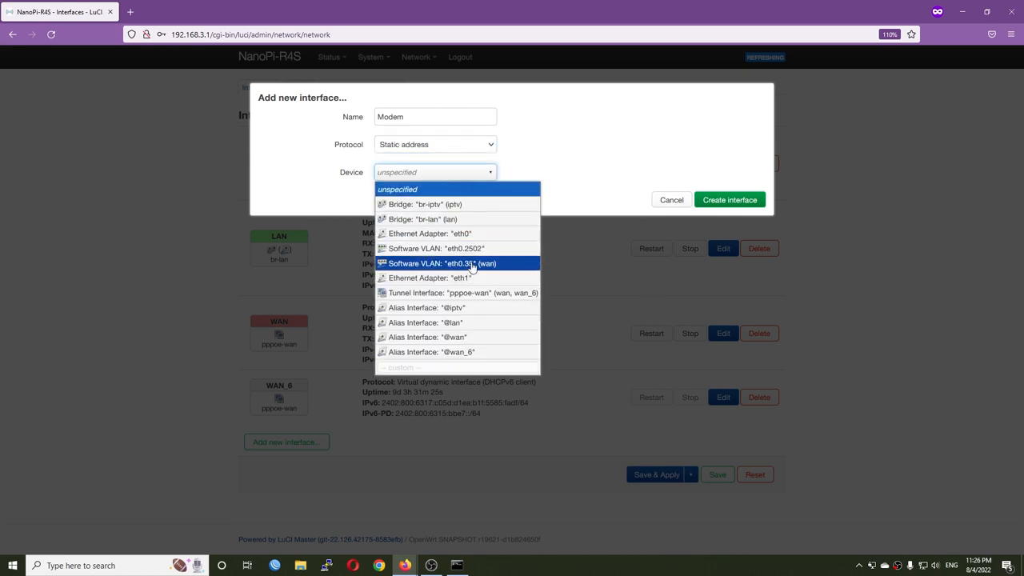
mouse_move(456, 234)
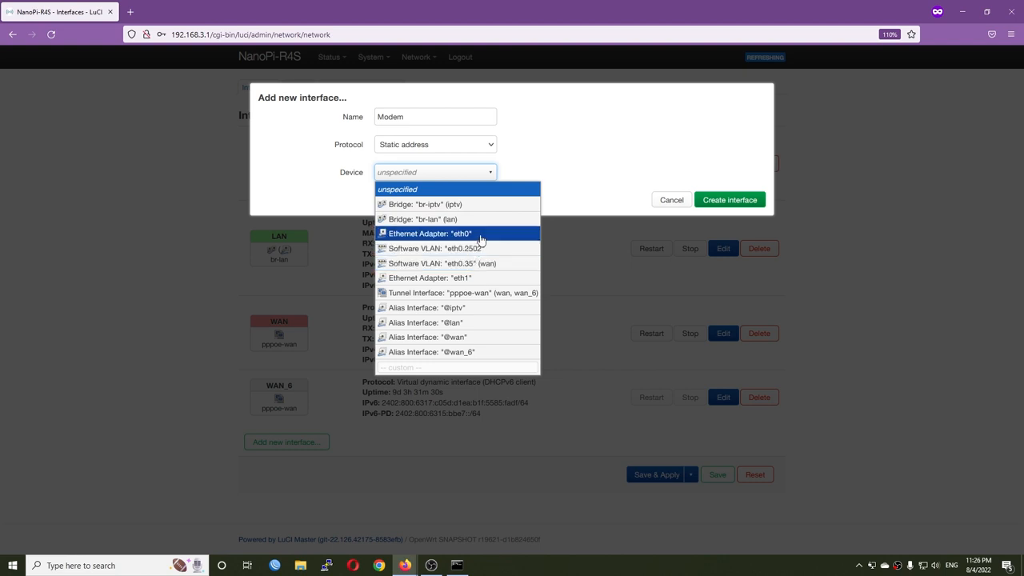
mouse_move(499, 267)
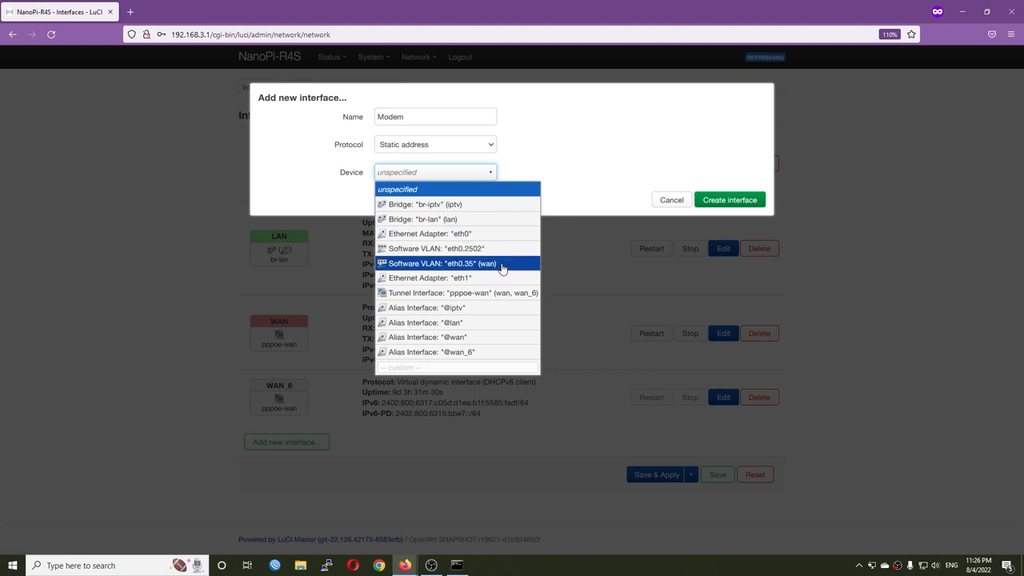
mouse_move(508, 266)
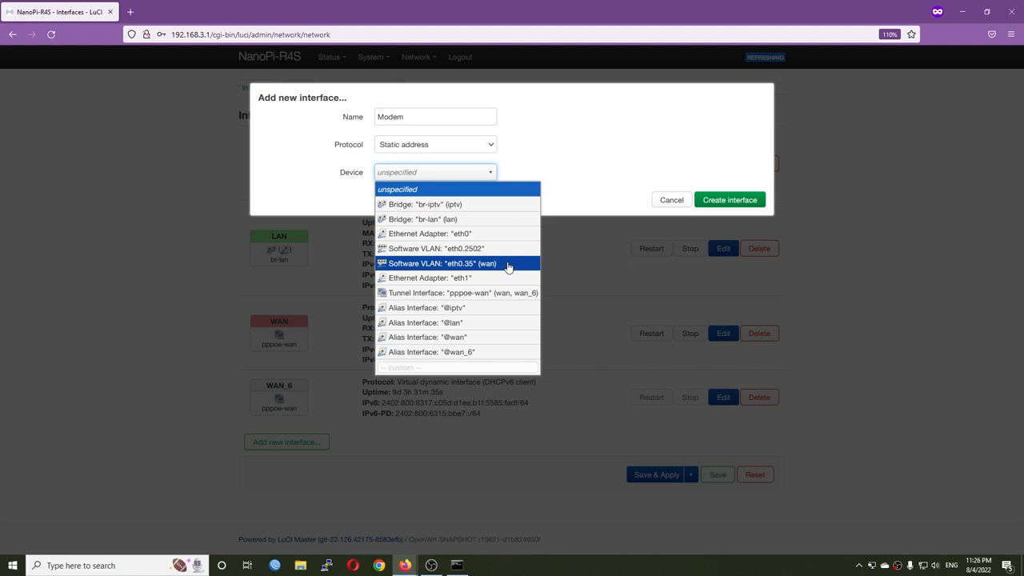
mouse_move(502, 248)
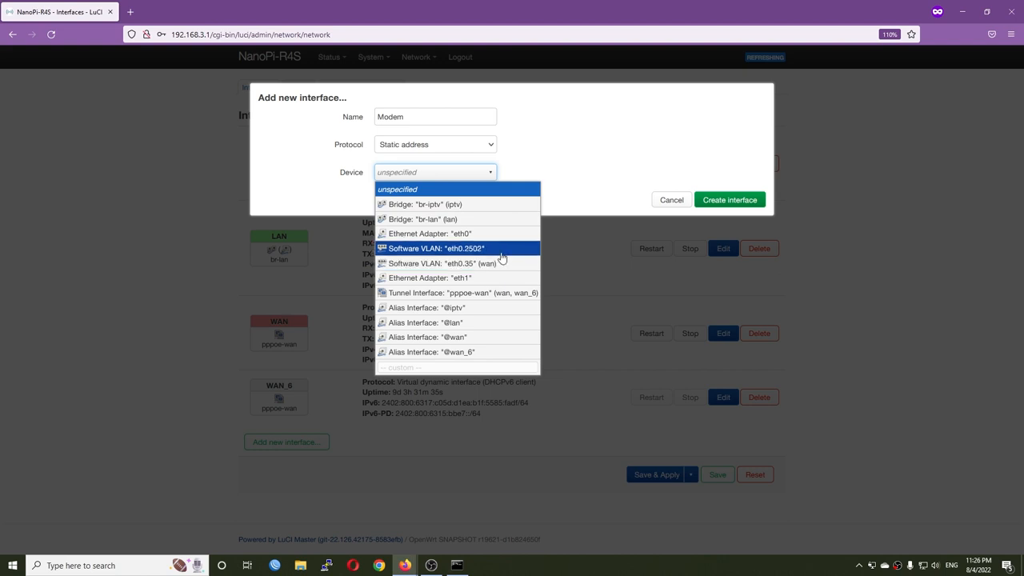
mouse_move(440, 234)
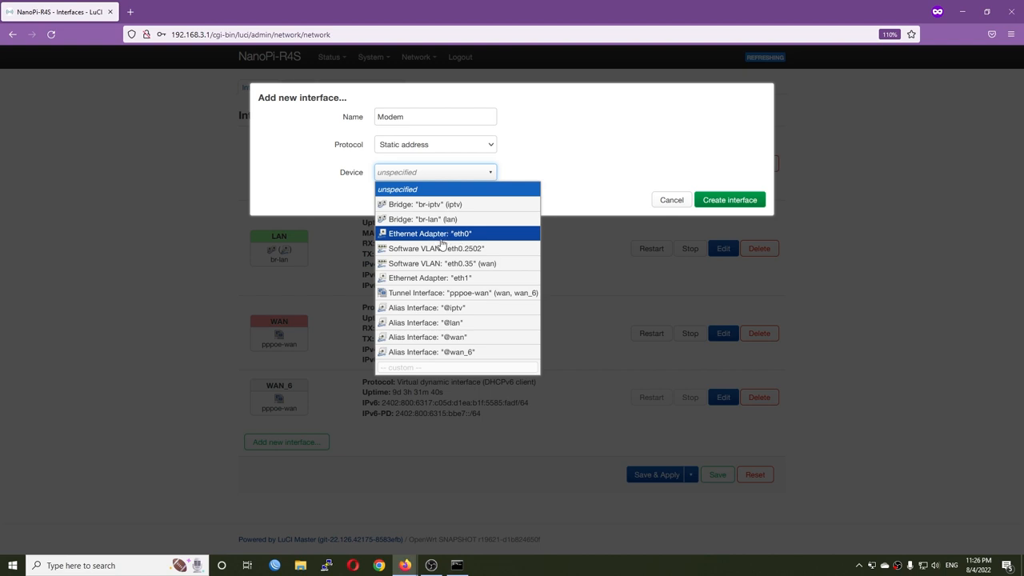
mouse_move(445, 240)
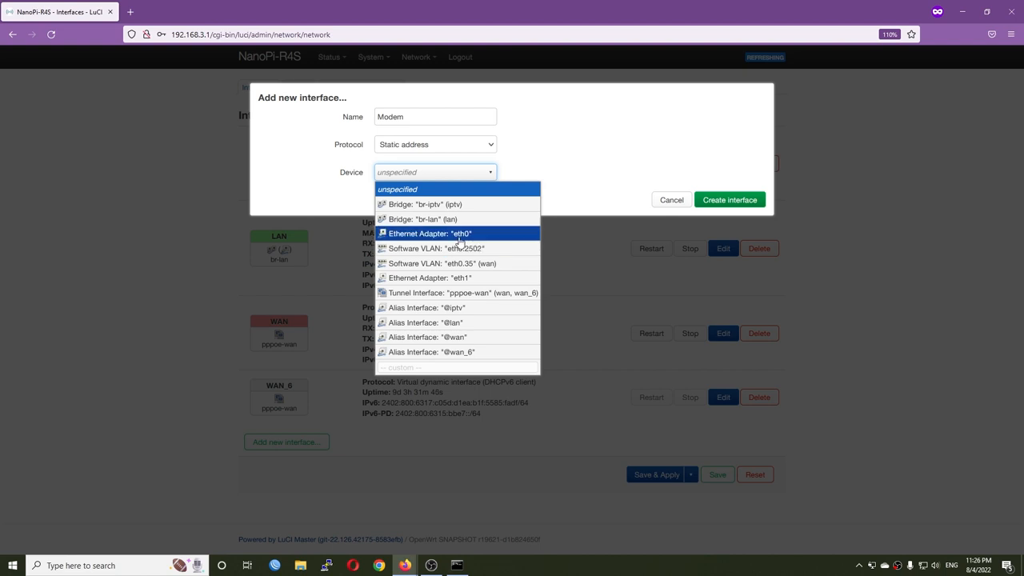
left_click(429, 234)
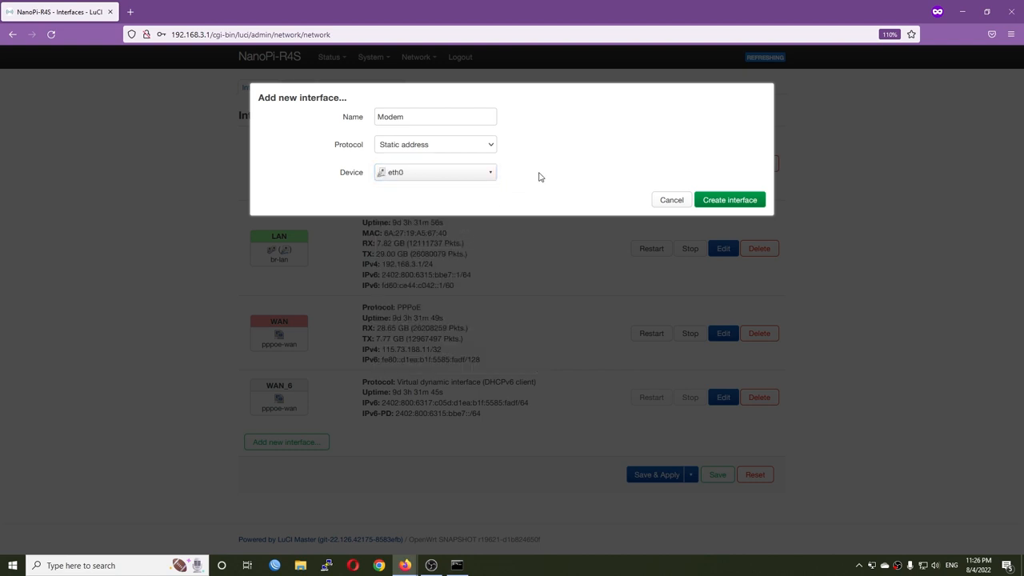
left_click(728, 198)
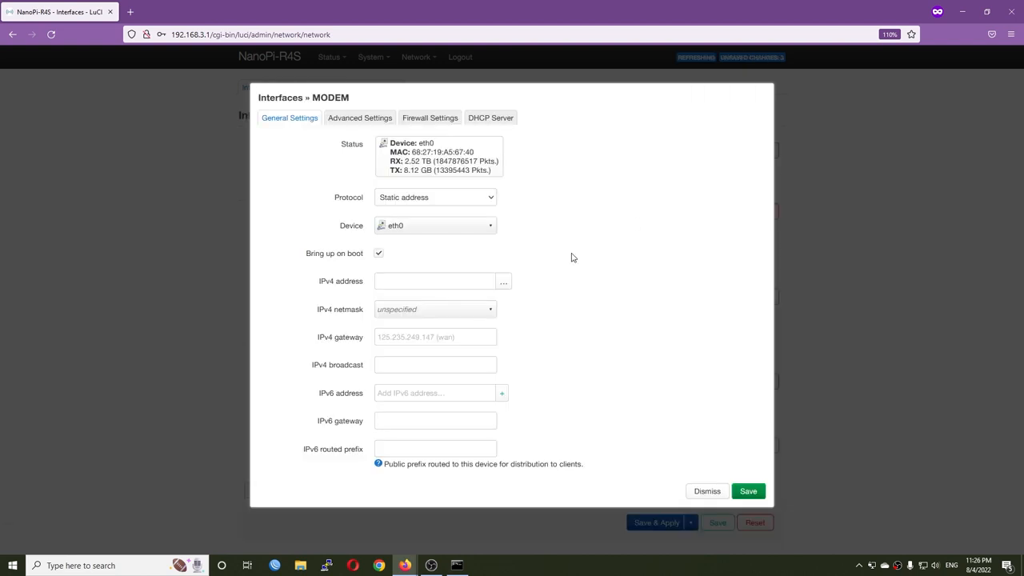
Step: Give Modem IPv4 192.168.1.5, netmask 255.255.255.0, assign it to the wan firewall zone and save
left_click(435, 281)
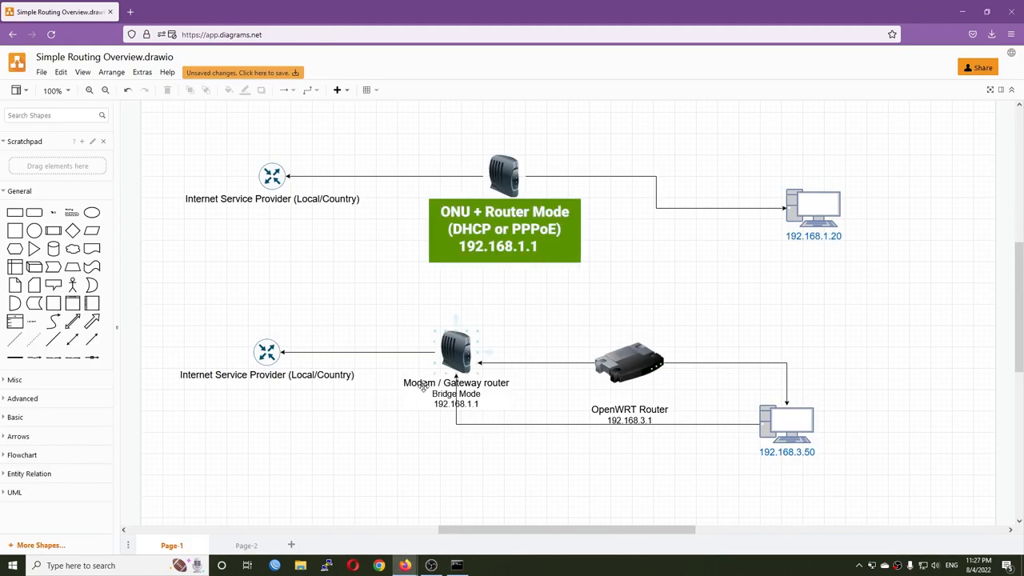
left_click(442, 414)
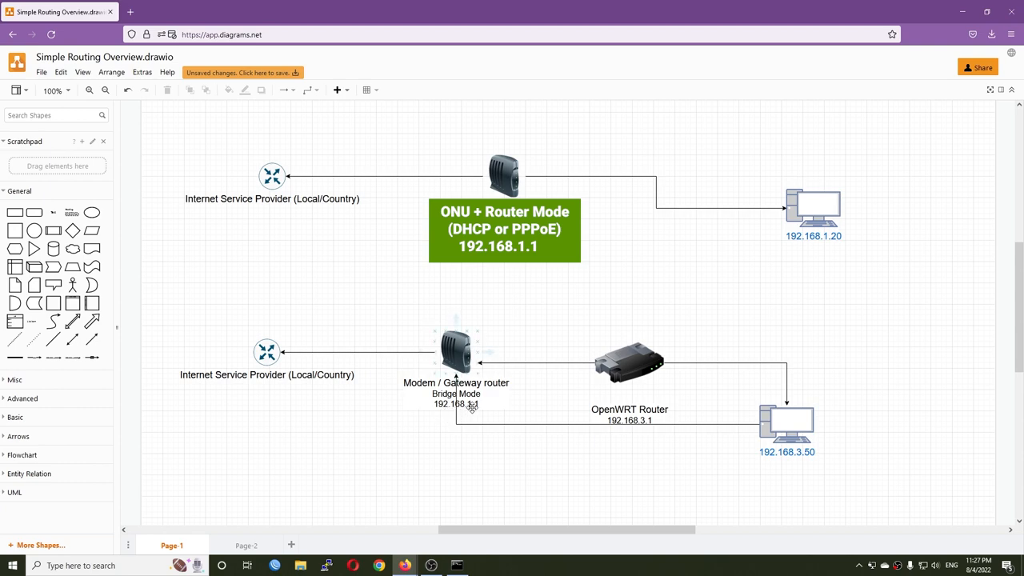
left_click(520, 417)
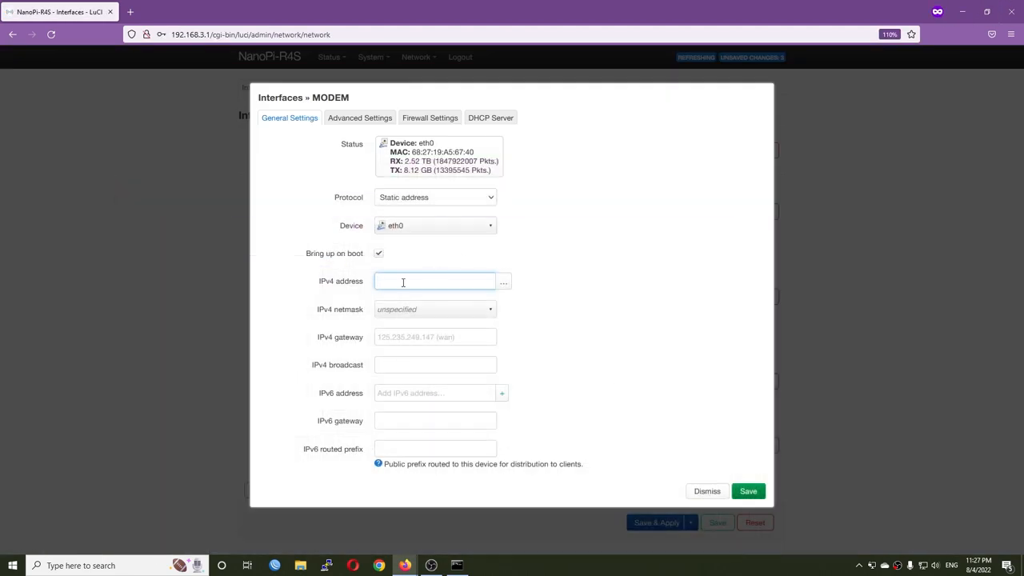
type("192")
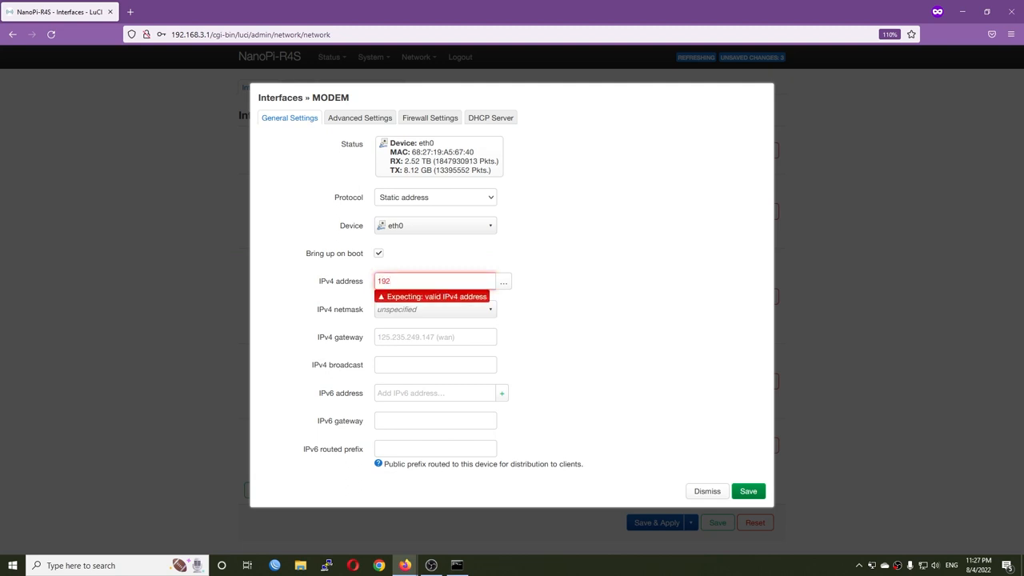
type(".168.1.")
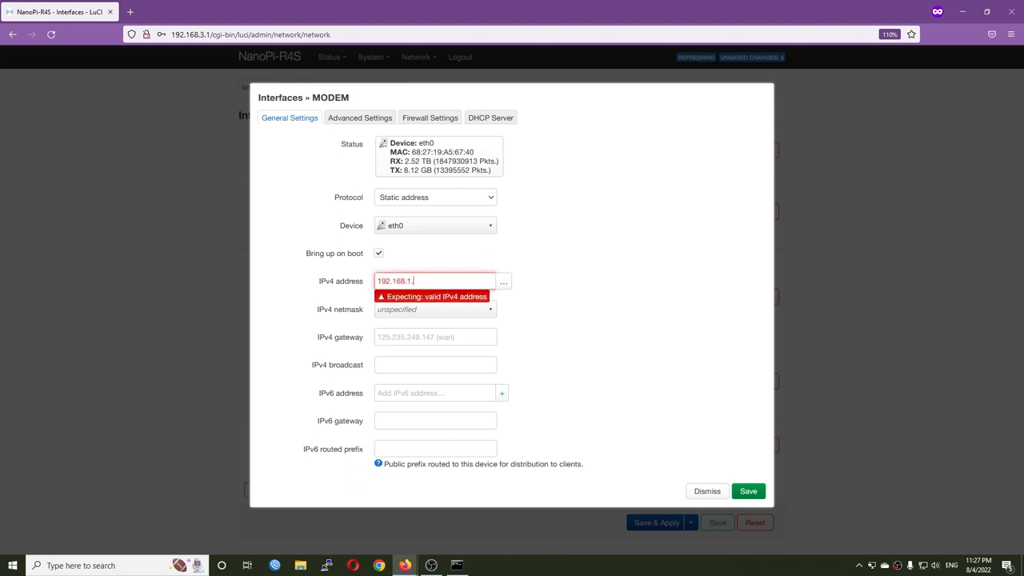
type("5")
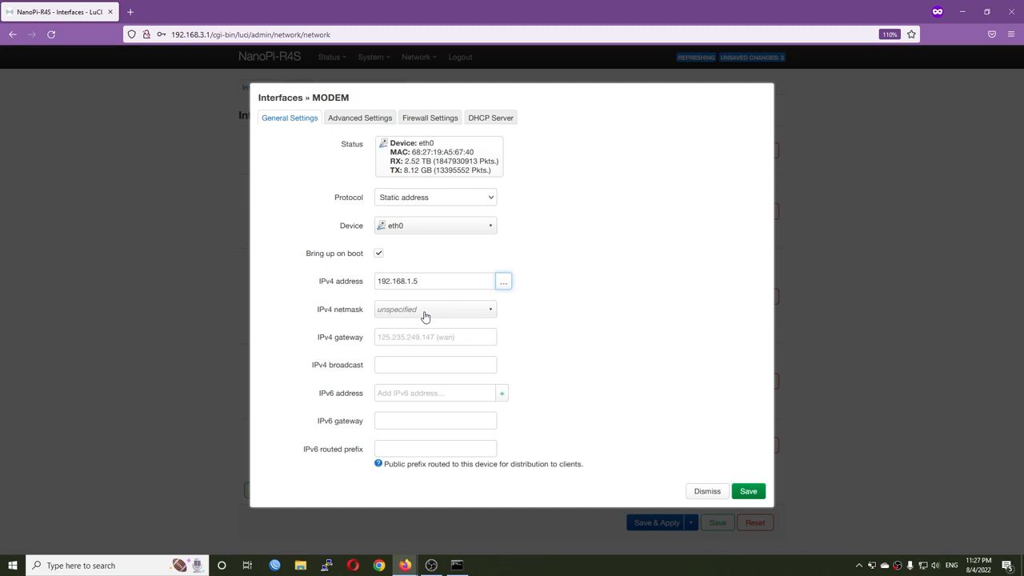
left_click(435, 308)
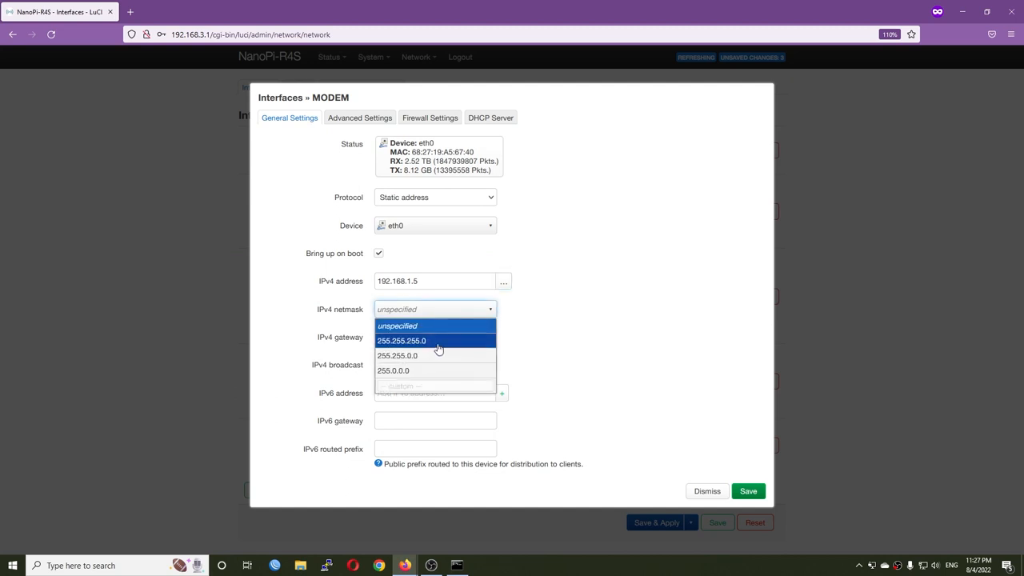
left_click(400, 339)
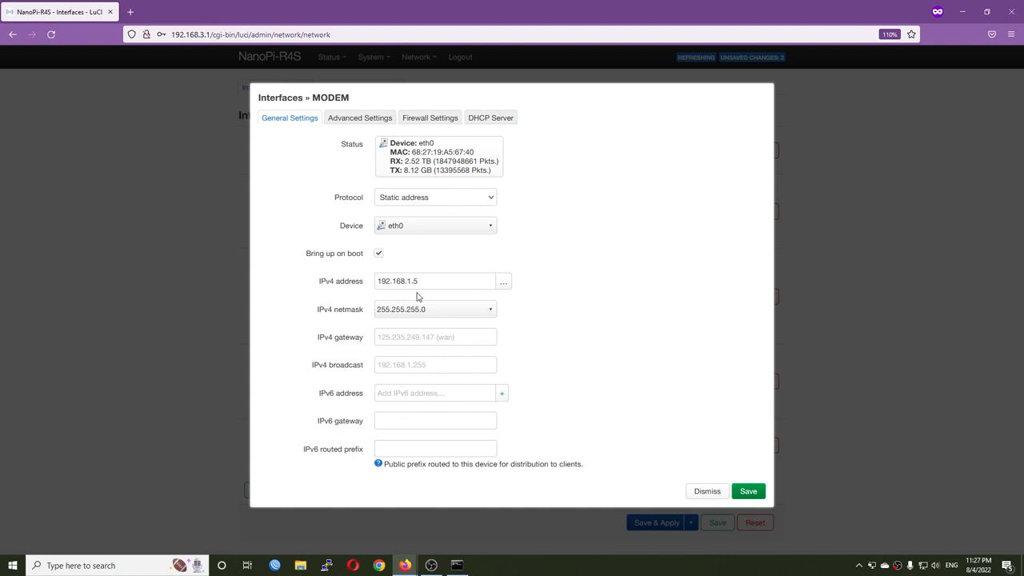
left_click(428, 119)
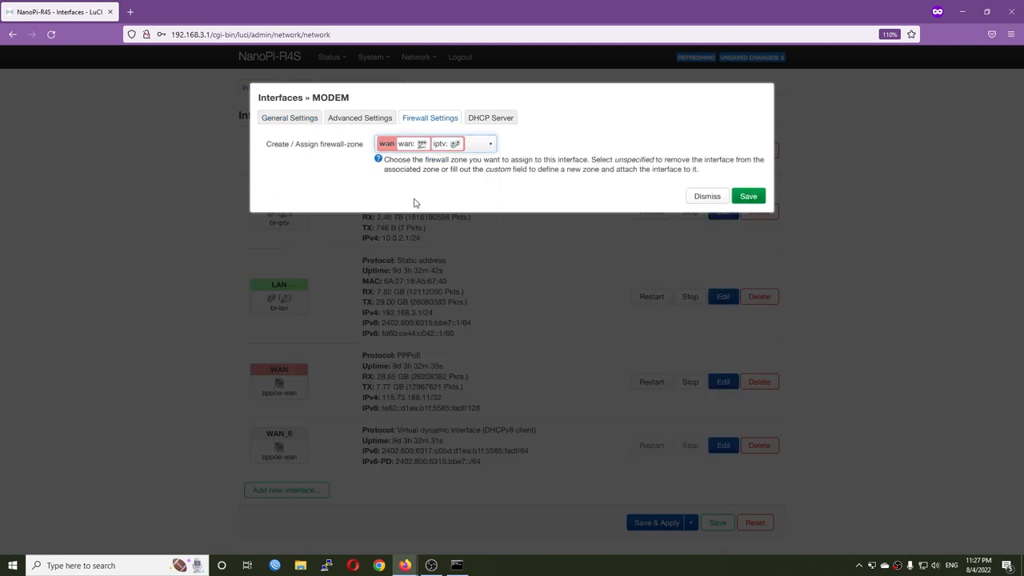
left_click(489, 118)
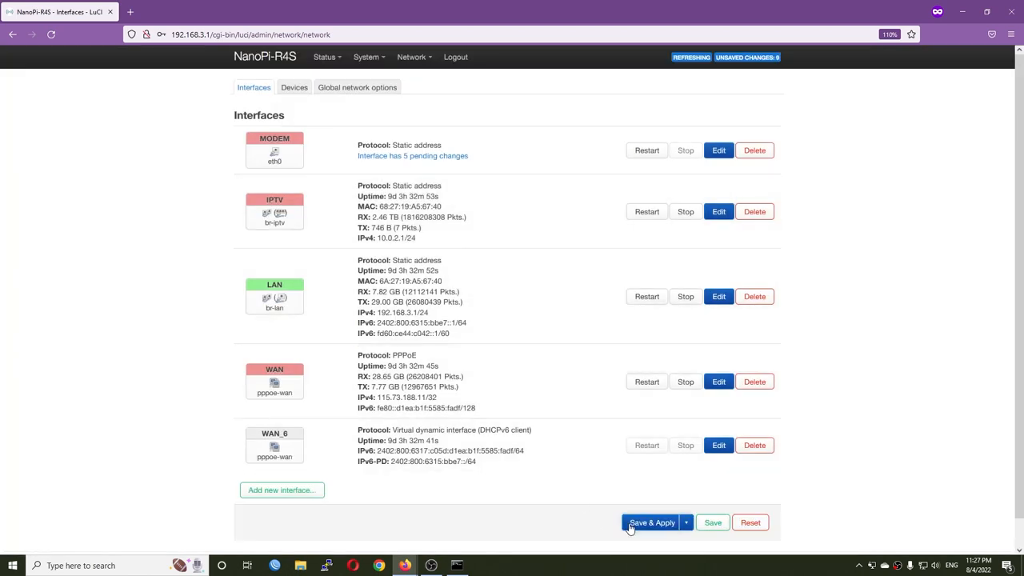
Step: Save & Apply so MODEM comes up with static address 192.168.1.5/24
left_click(652, 521)
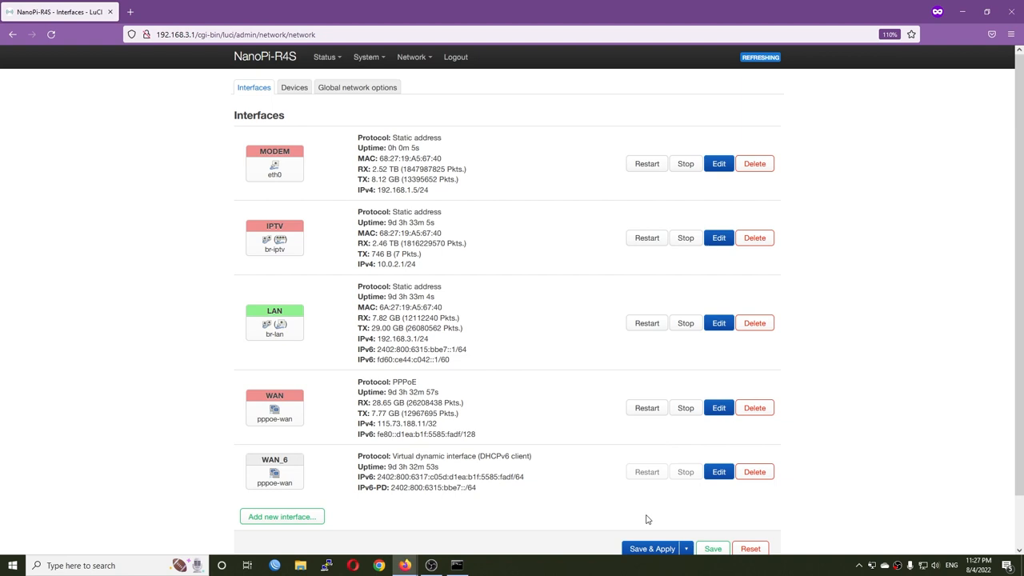
mouse_move(648, 464)
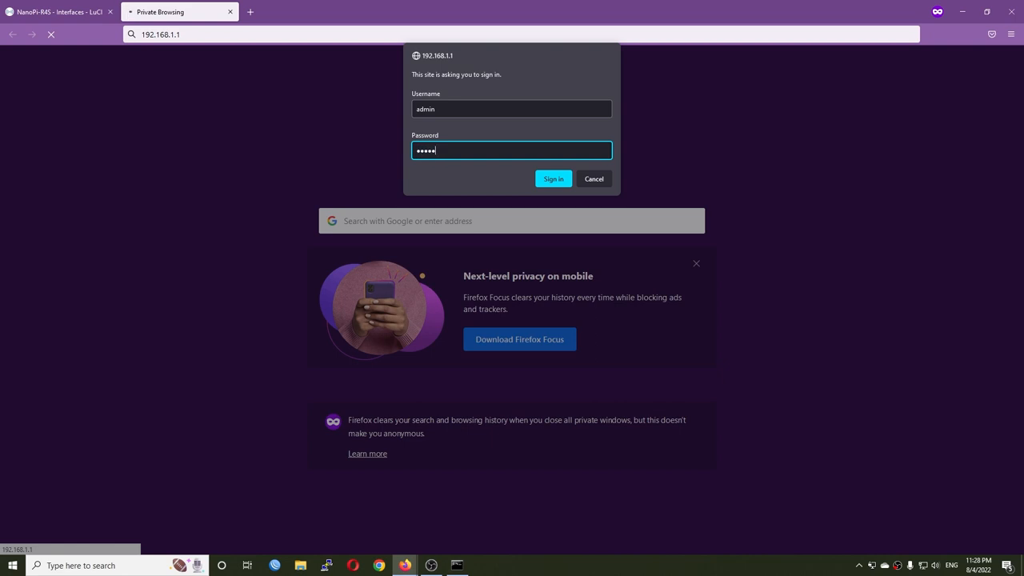
Step: Sign in to the bridged modem's web page at 192.168.1.1 and view its PON status
left_click(553, 179)
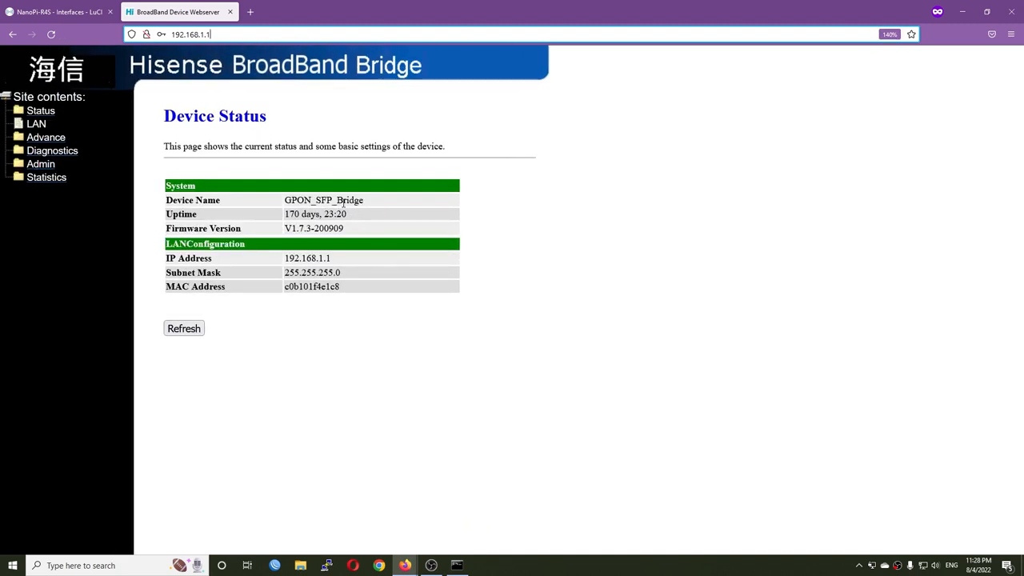
mouse_move(419, 301)
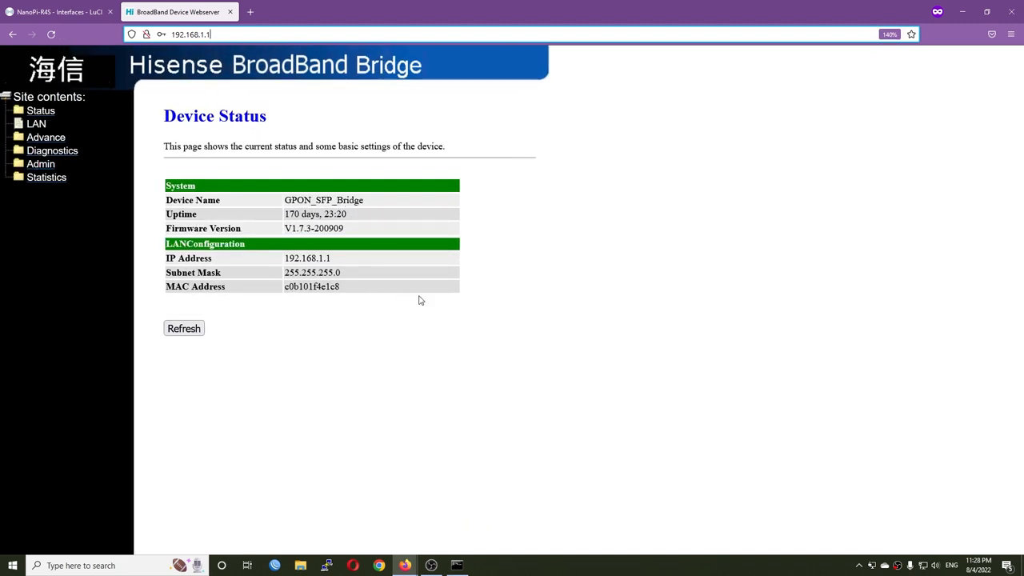
mouse_move(387, 230)
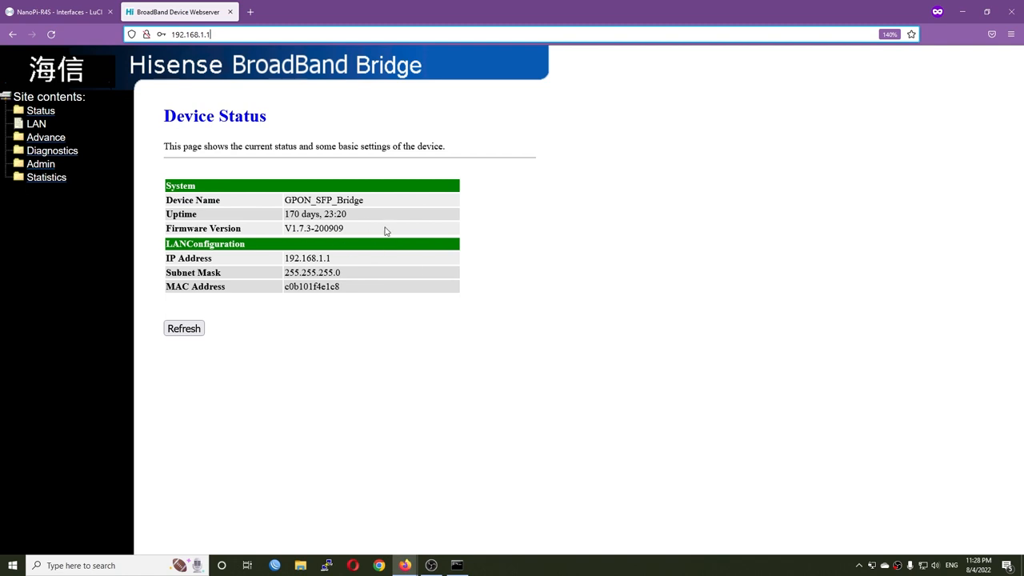
mouse_move(371, 219)
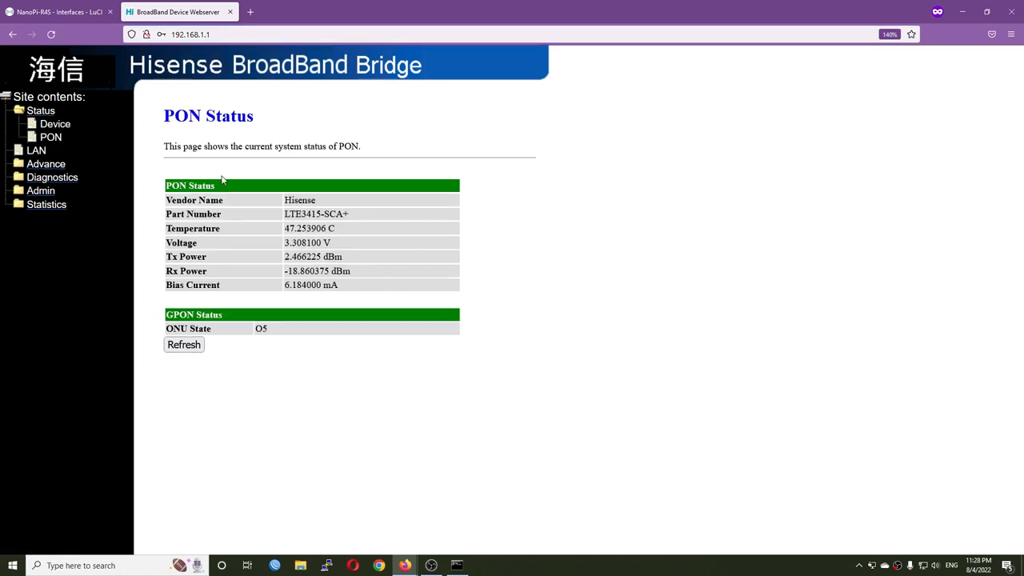
mouse_move(368, 275)
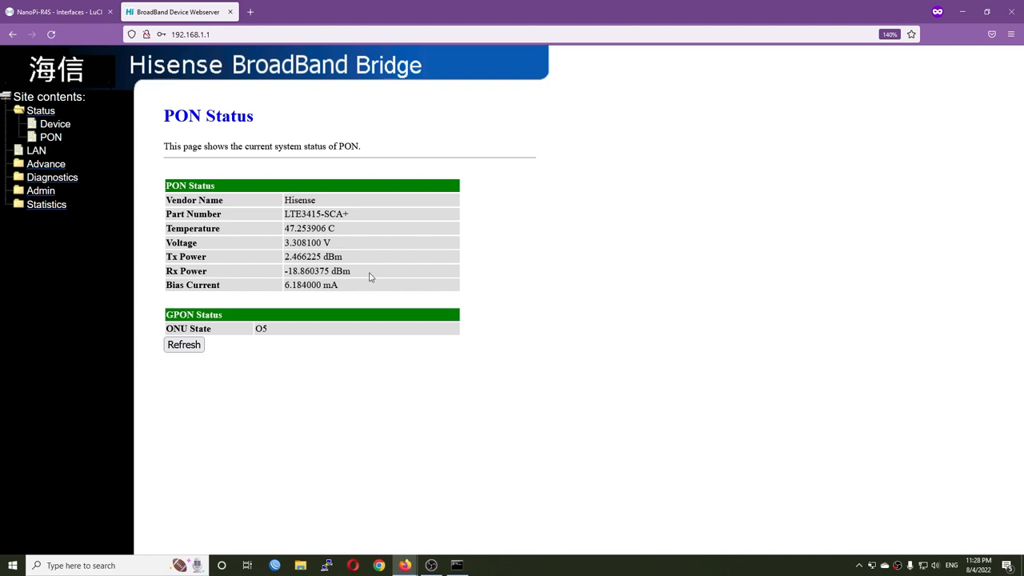
mouse_move(329, 229)
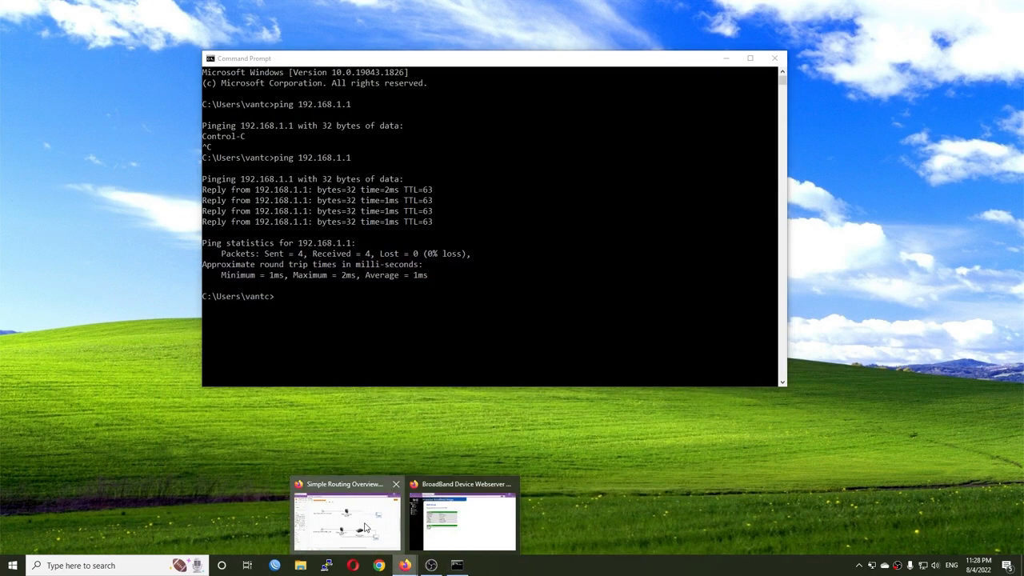
Step: Bring the Simple Routing Overview diagram back to the front after the successful pings
left_click(345, 520)
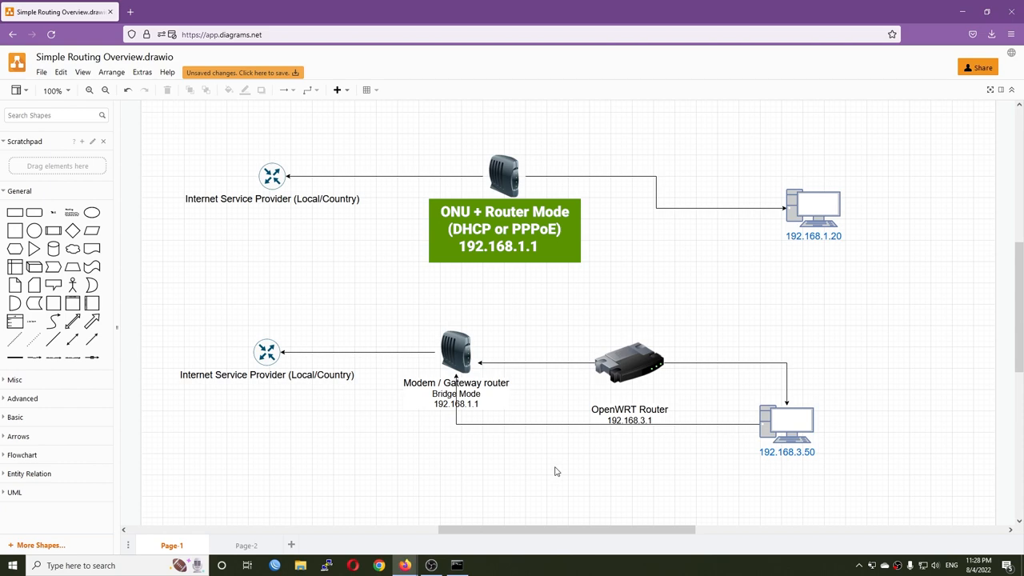